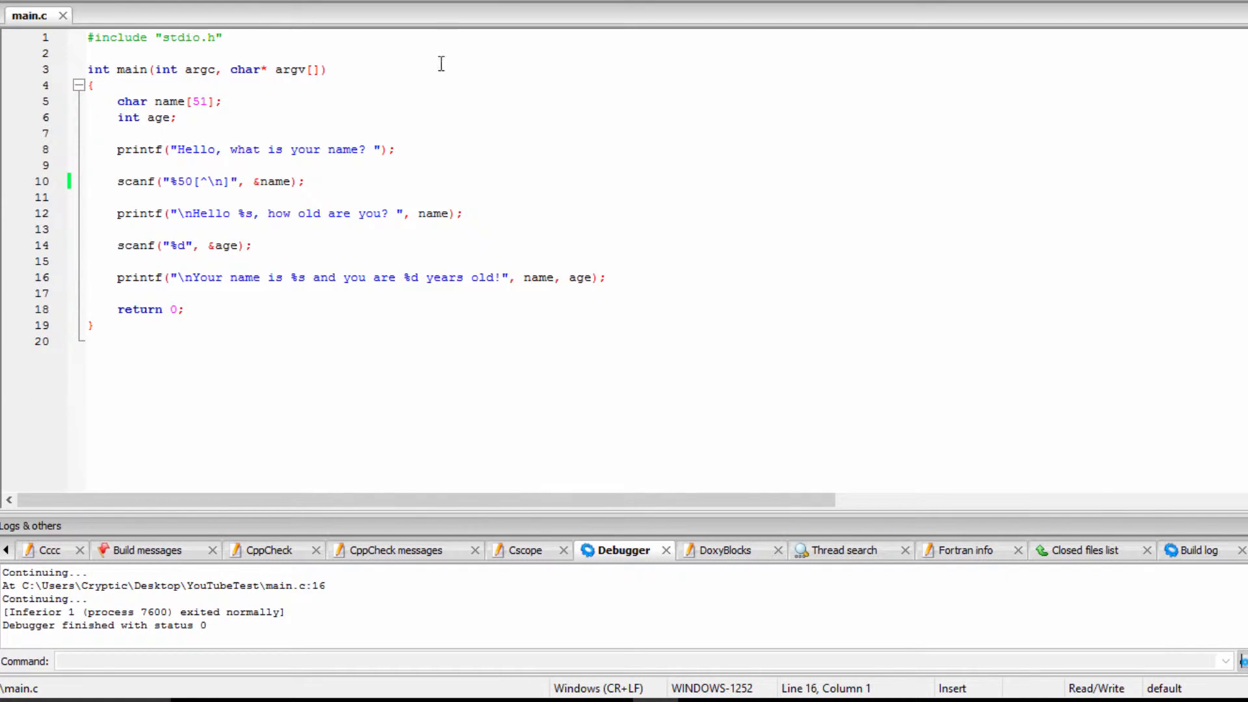
{"action": "mouse_move", "coordinate": [213, 289]}
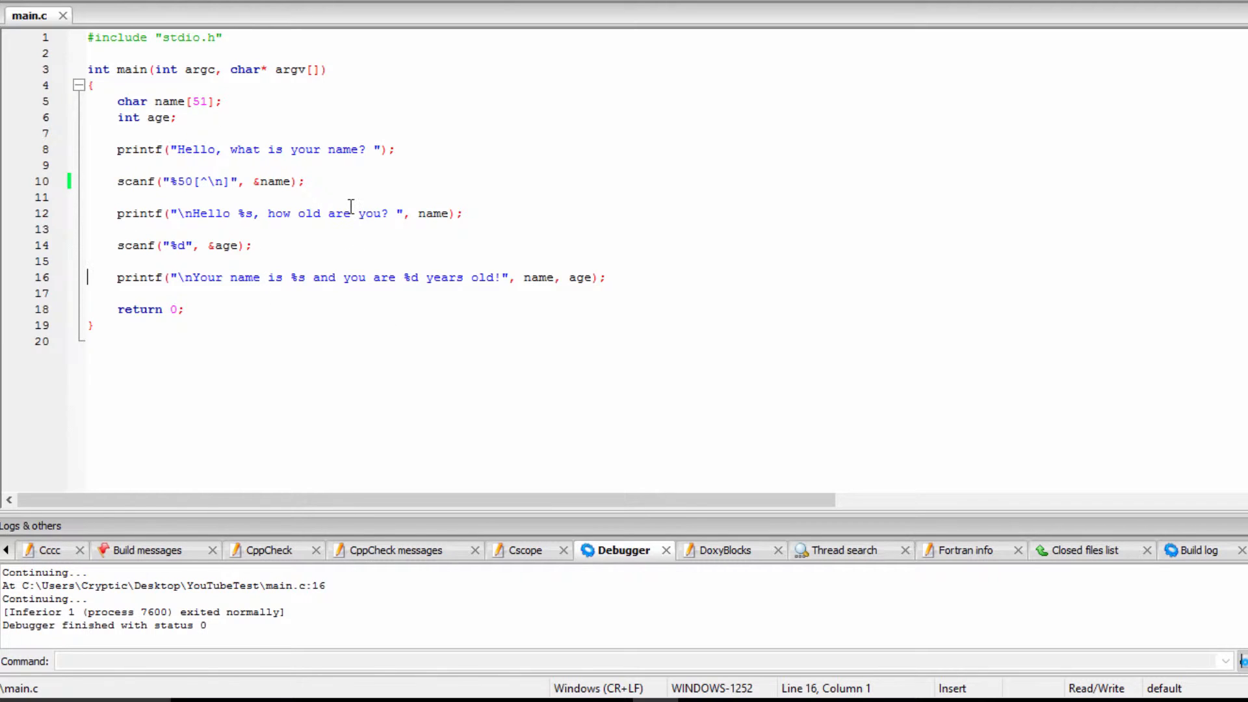
{"action": "mouse_move", "coordinate": [185, 149]}
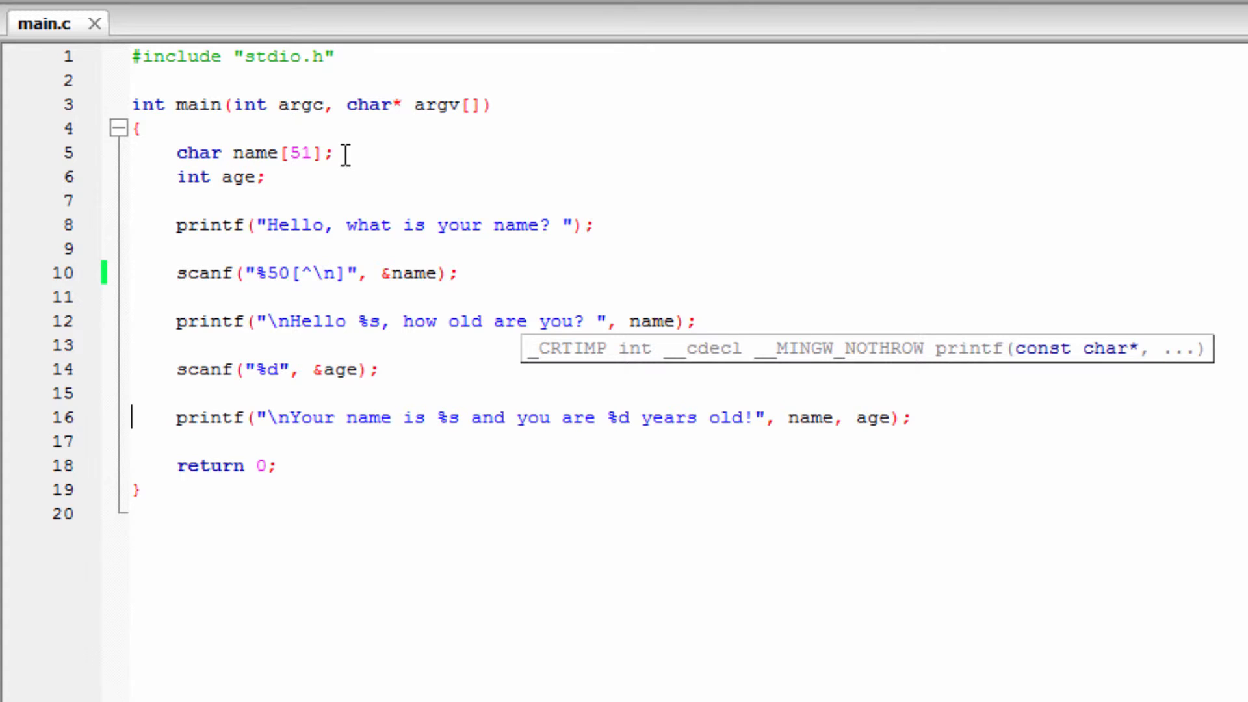
{"action": "mouse_move", "coordinate": [352, 167]}
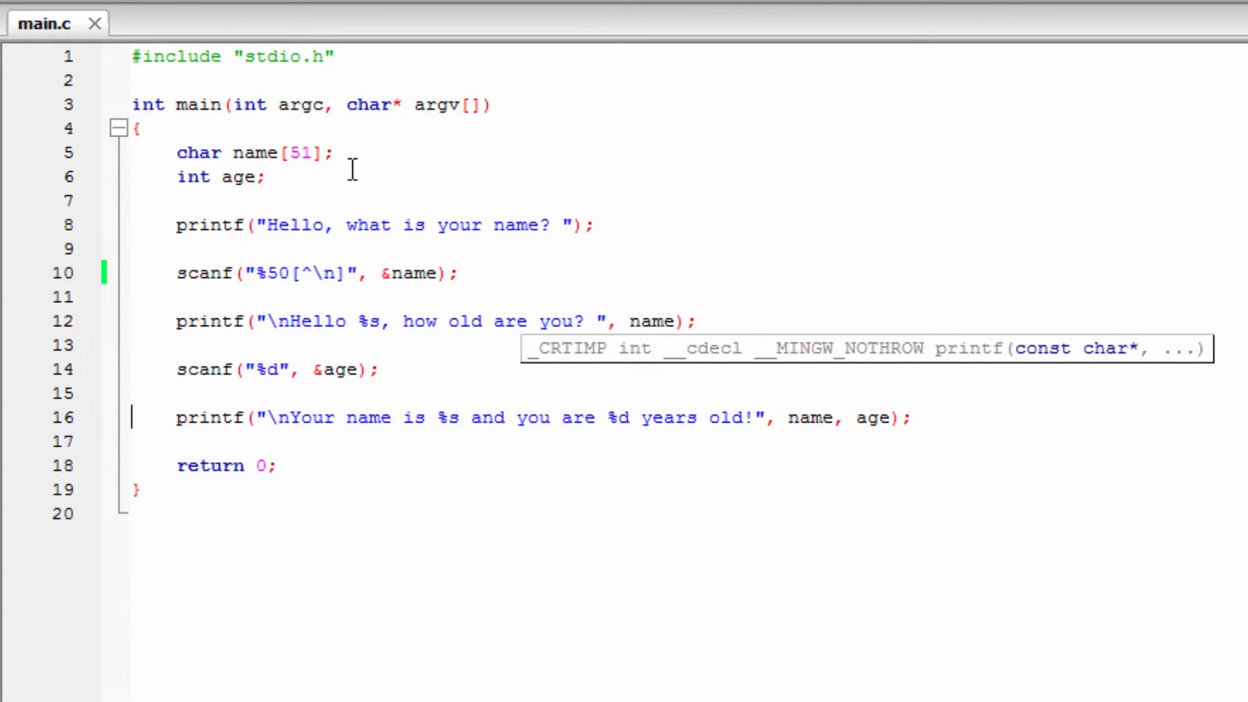
{"action": "mouse_move", "coordinate": [342, 120]}
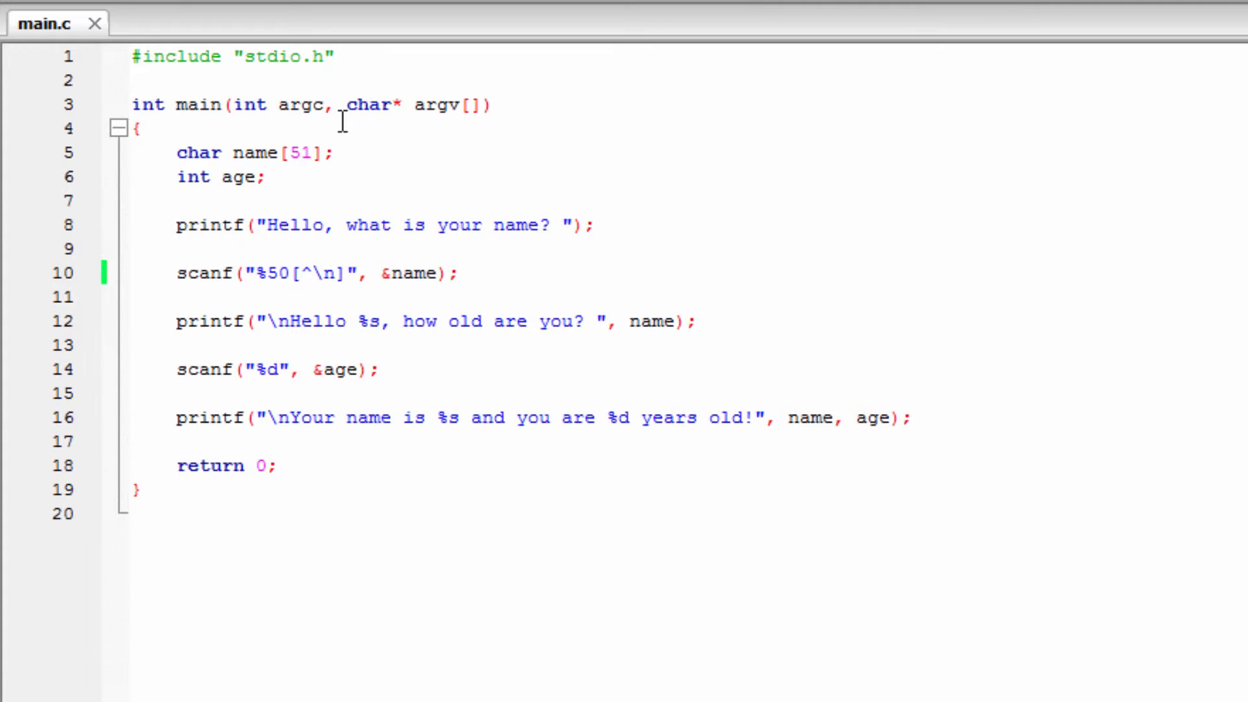
{"action": "mouse_move", "coordinate": [354, 206]}
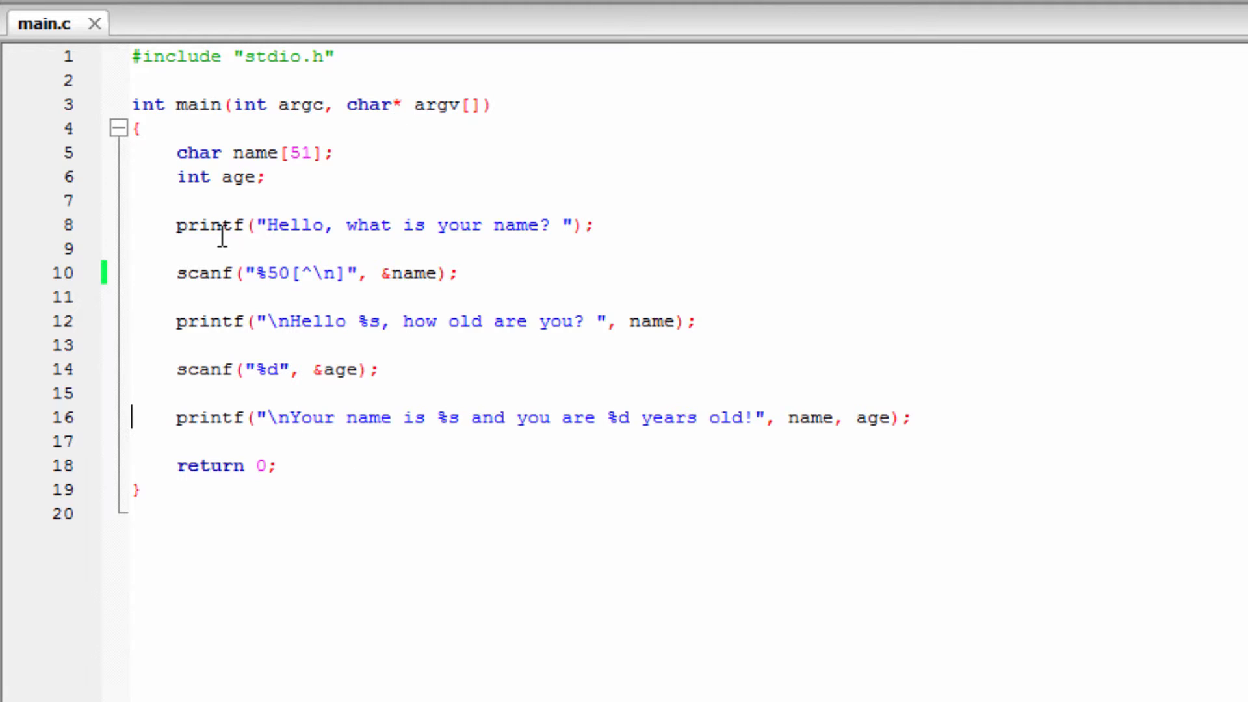
{"action": "mouse_move", "coordinate": [538, 244]}
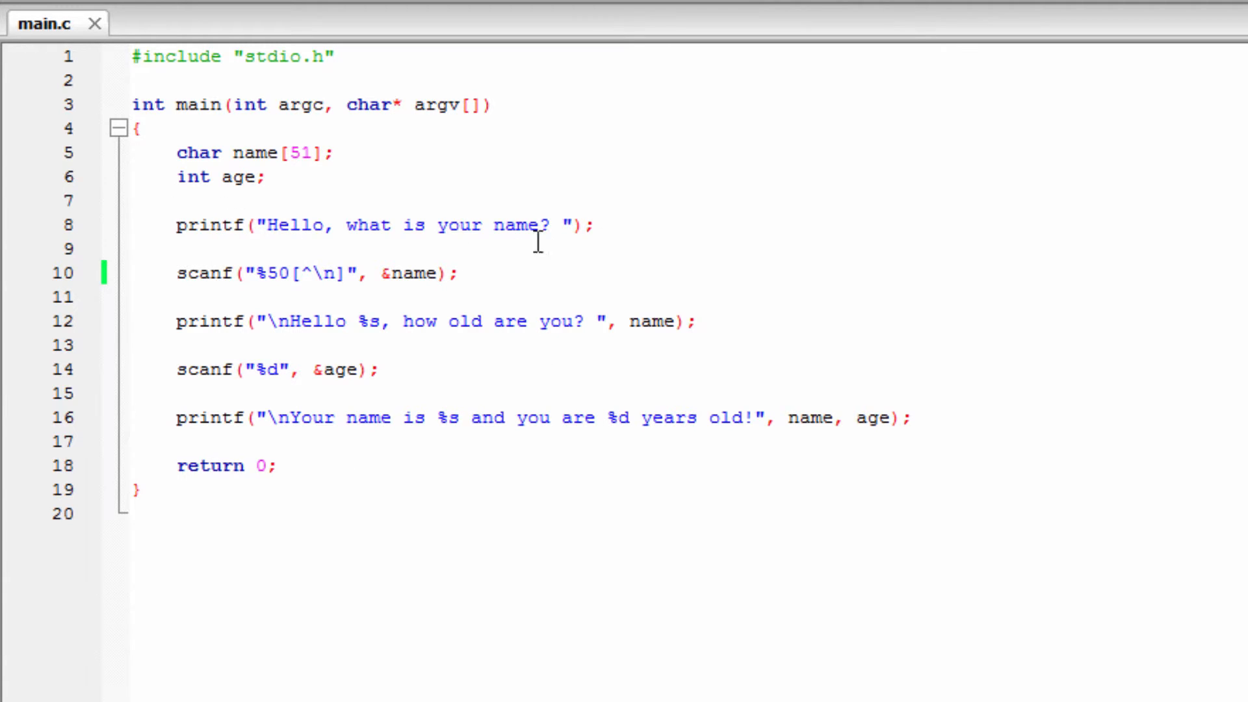
{"action": "mouse_move", "coordinate": [421, 211]}
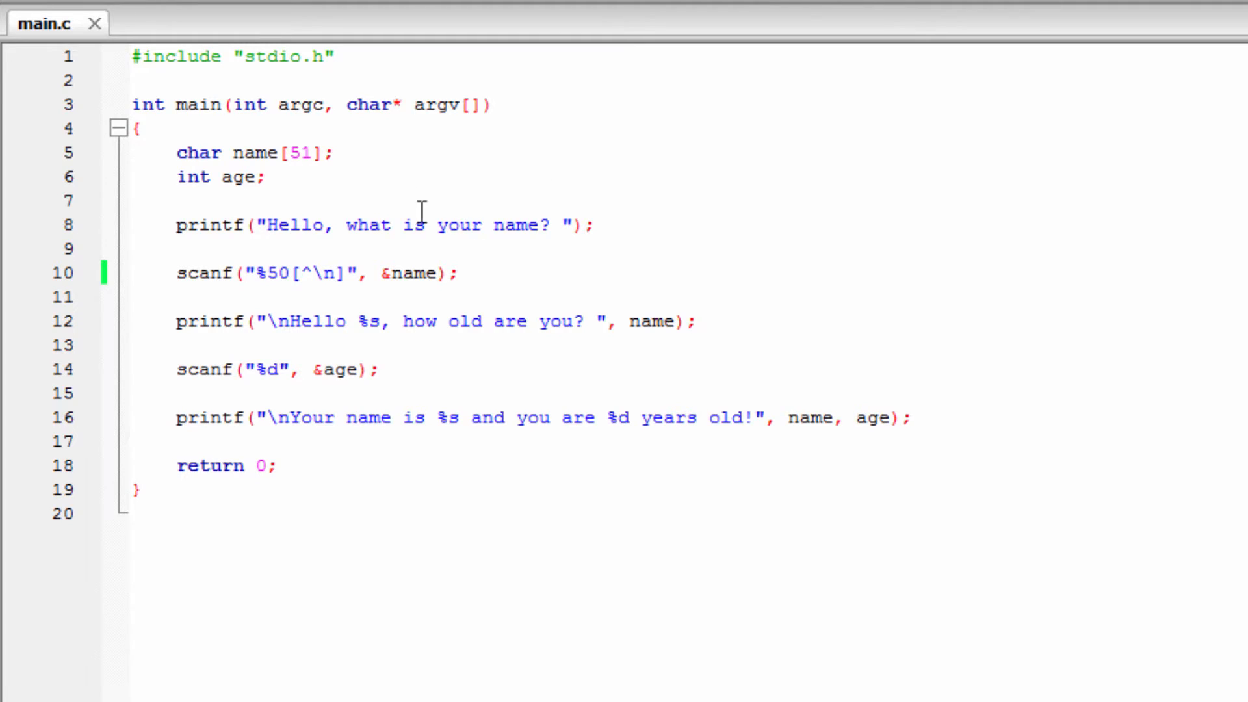
{"action": "mouse_move", "coordinate": [158, 293]}
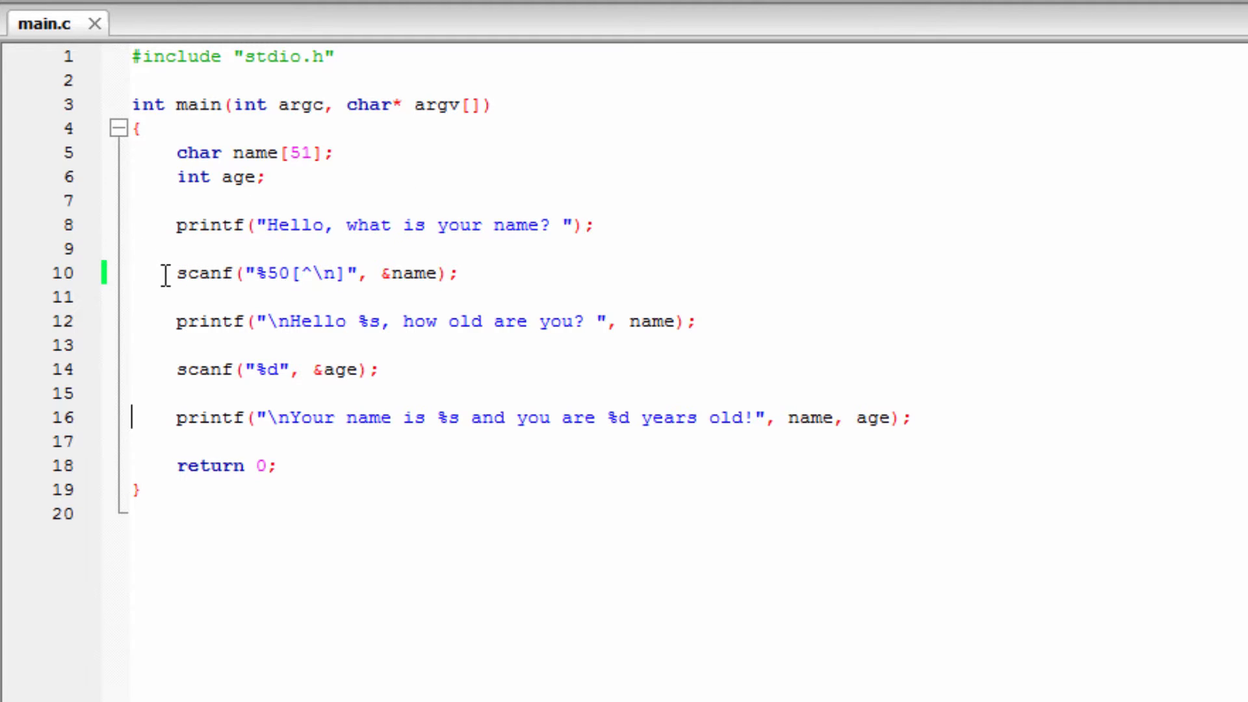
{"action": "mouse_move", "coordinate": [252, 273]}
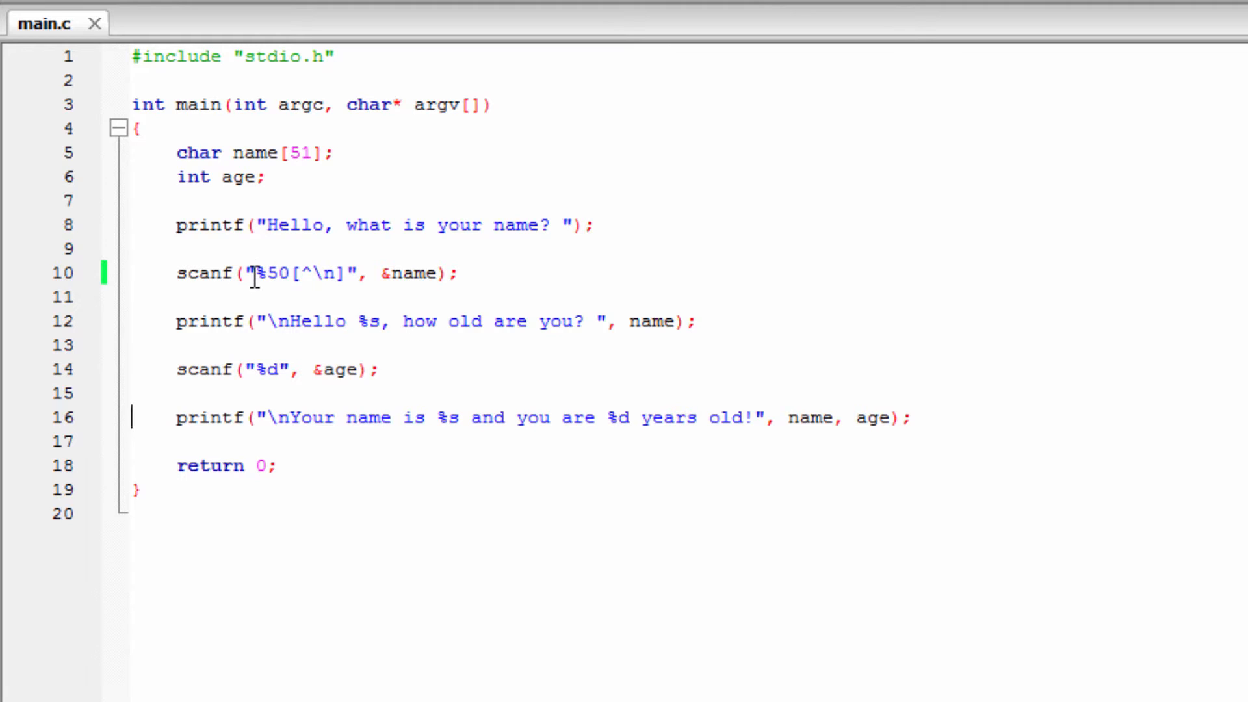
Adjust the scanf field width and the name array size 51, saving the file.
{"action": "double_click", "coordinate": [306, 273]}
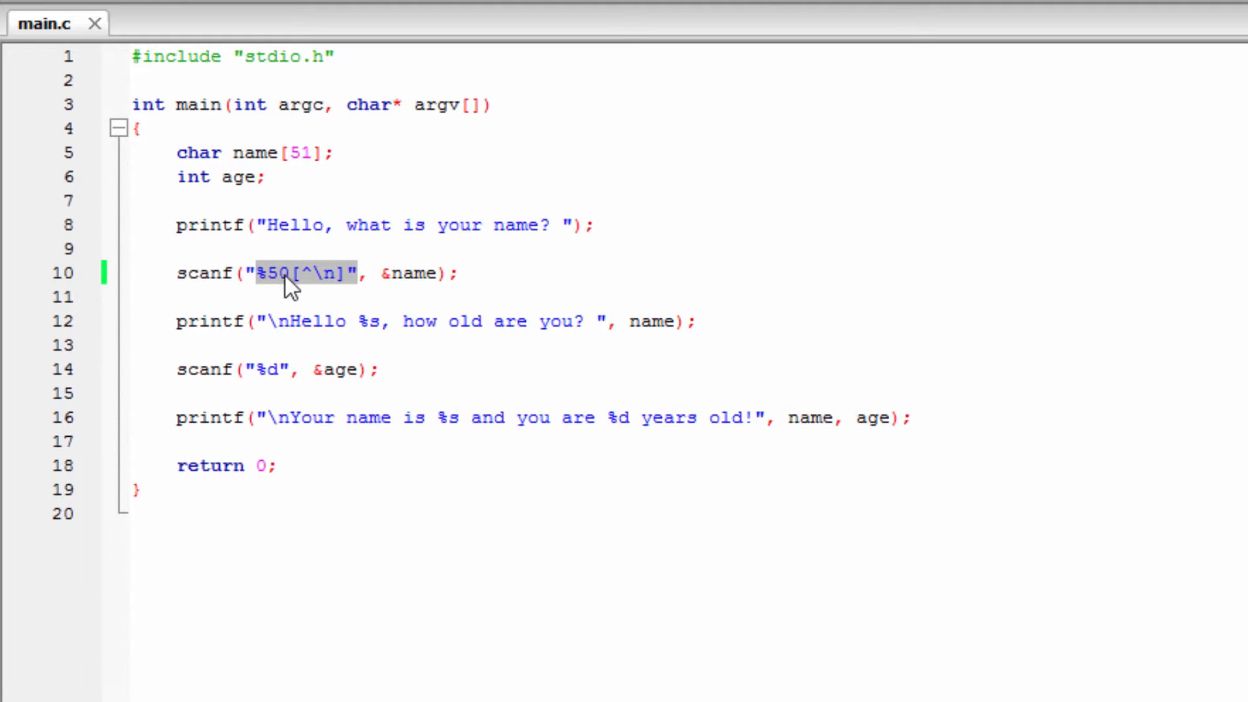
{"action": "left_click", "coordinate": [289, 273]}
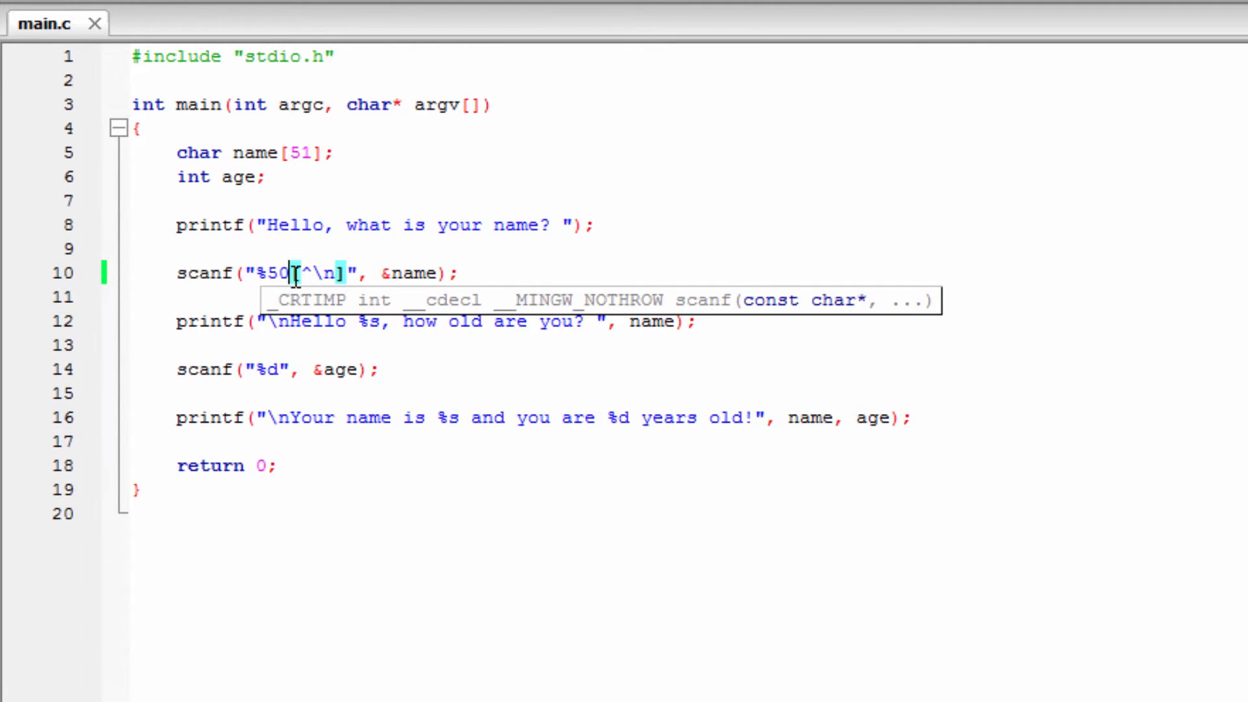
{"action": "type", "text": "1"}
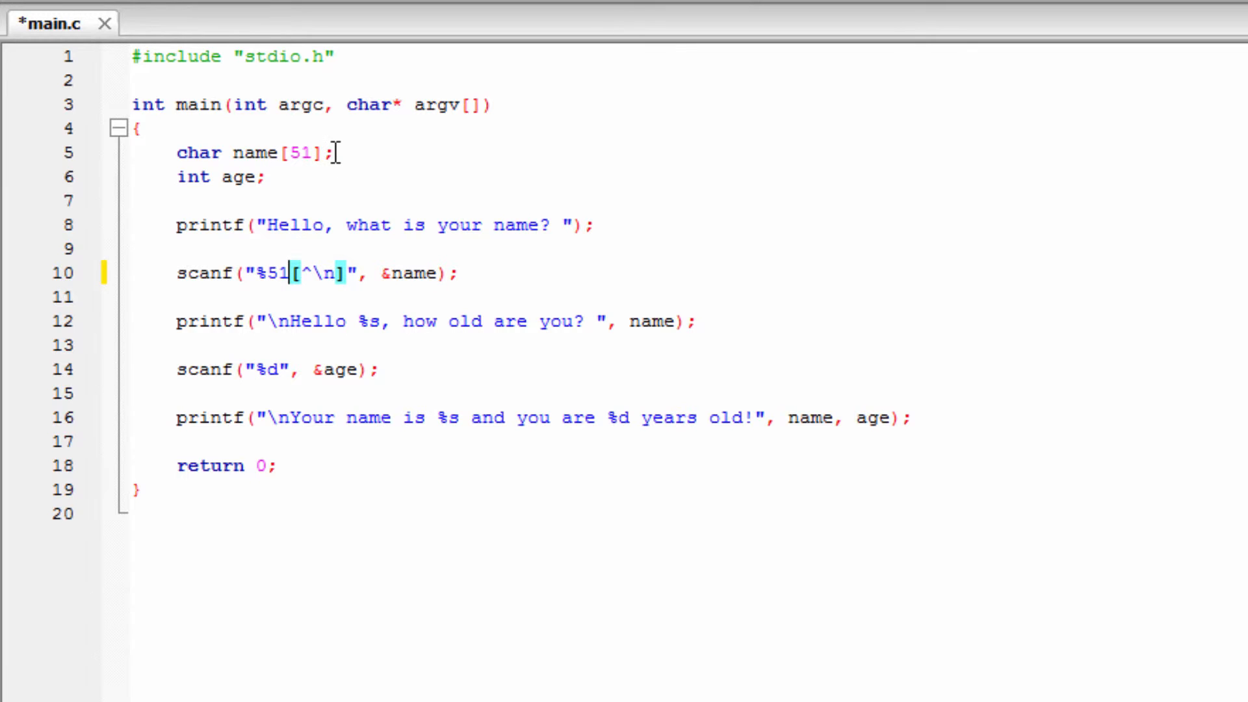
{"action": "mouse_move", "coordinate": [292, 242]}
{"action": "type", "text": "0"}
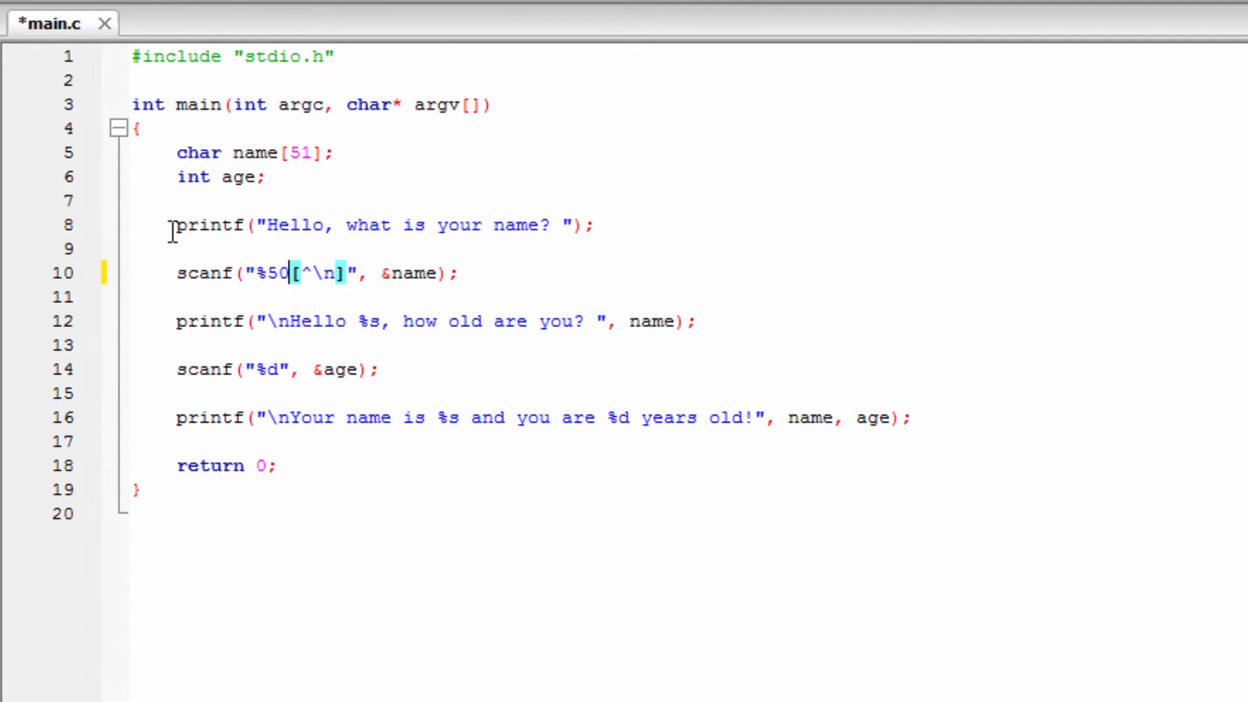
{"action": "key", "text": "ctrl+s"}
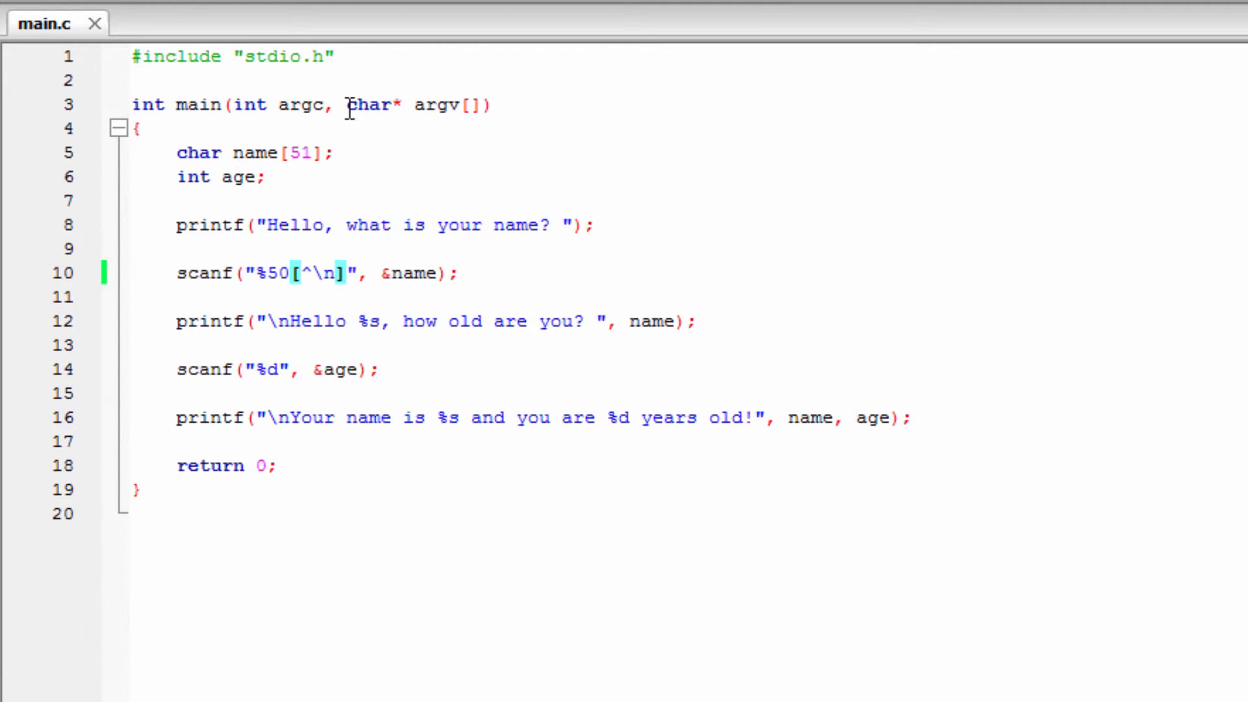
{"action": "left_click", "coordinate": [304, 153]}
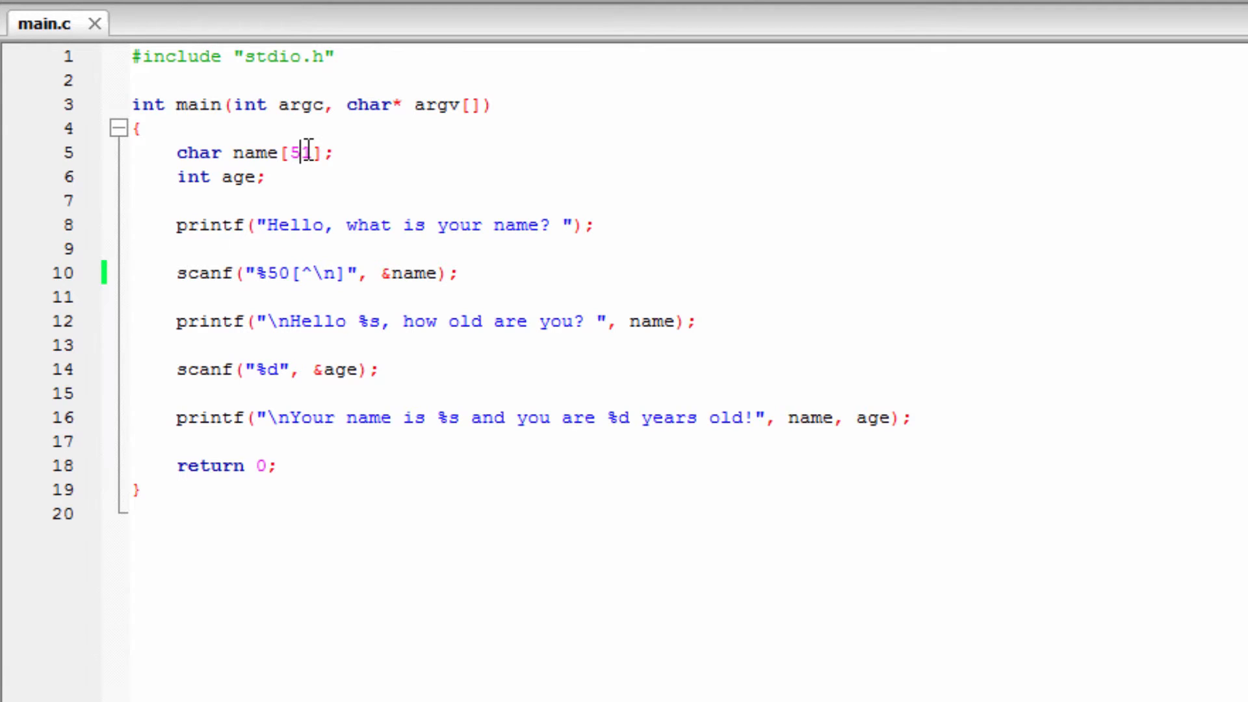
{"action": "type", "text": "1"}
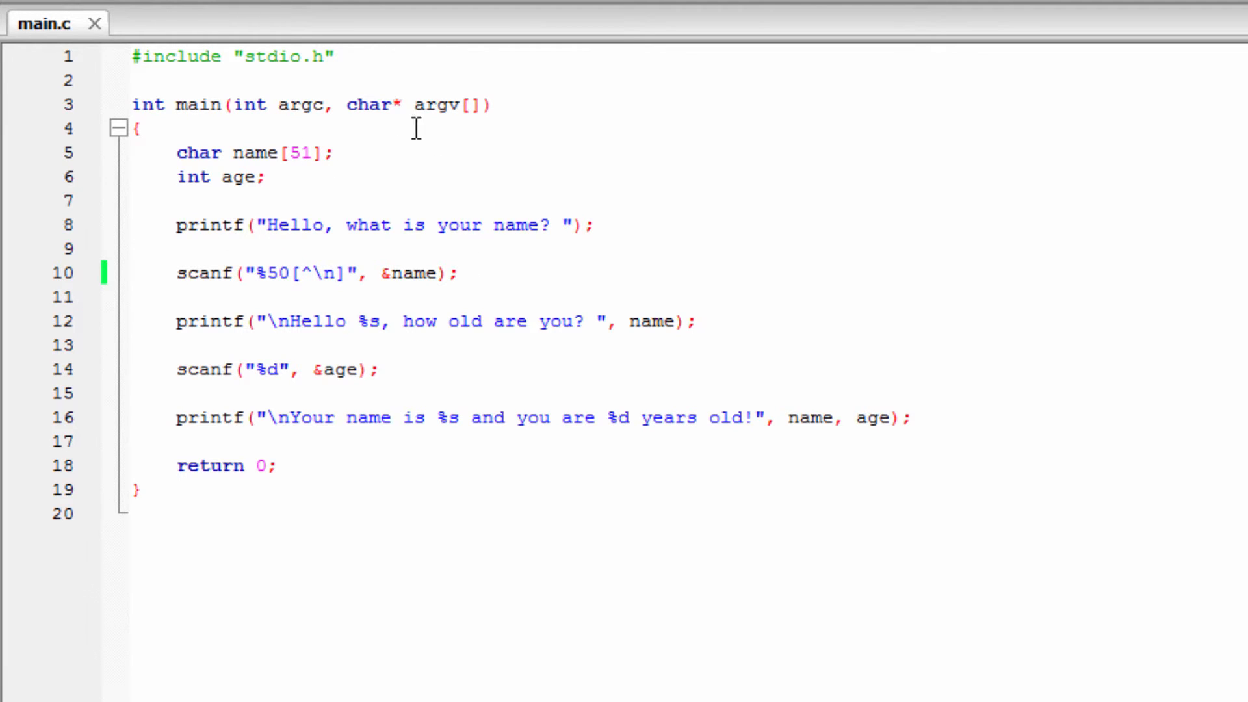
{"action": "left_click", "coordinate": [310, 152]}
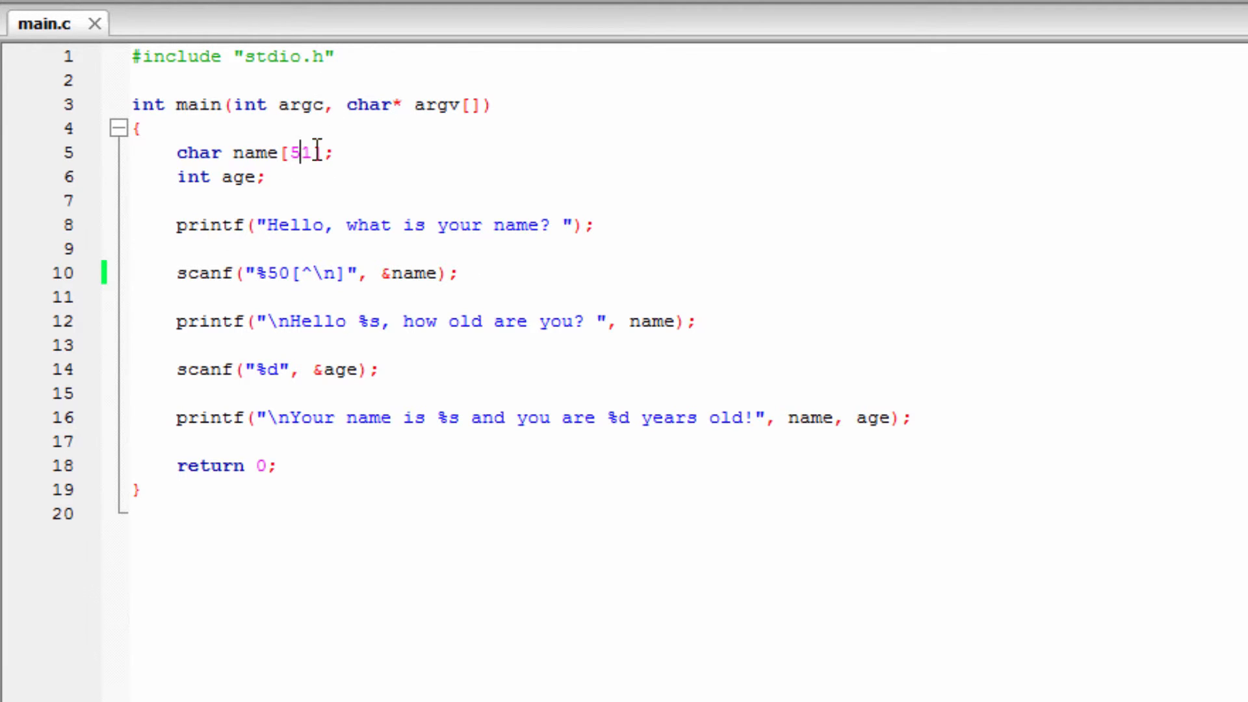
{"action": "mouse_move", "coordinate": [326, 188]}
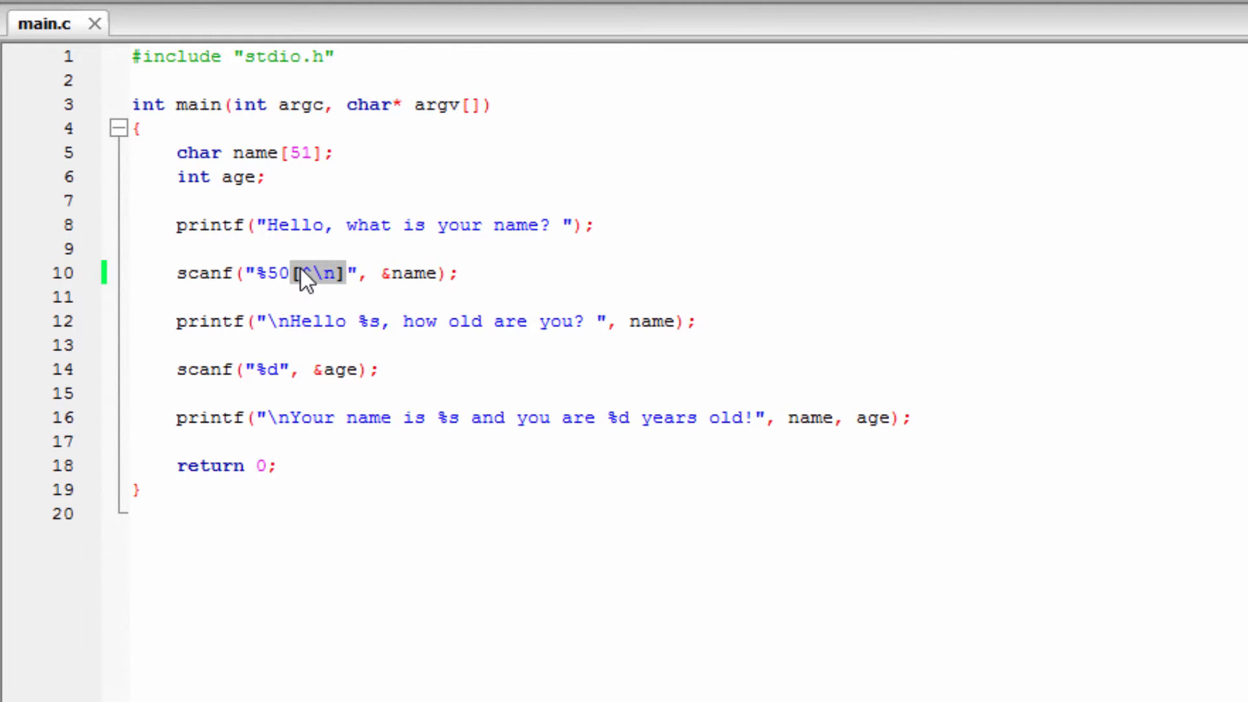
{"action": "mouse_move", "coordinate": [331, 287]}
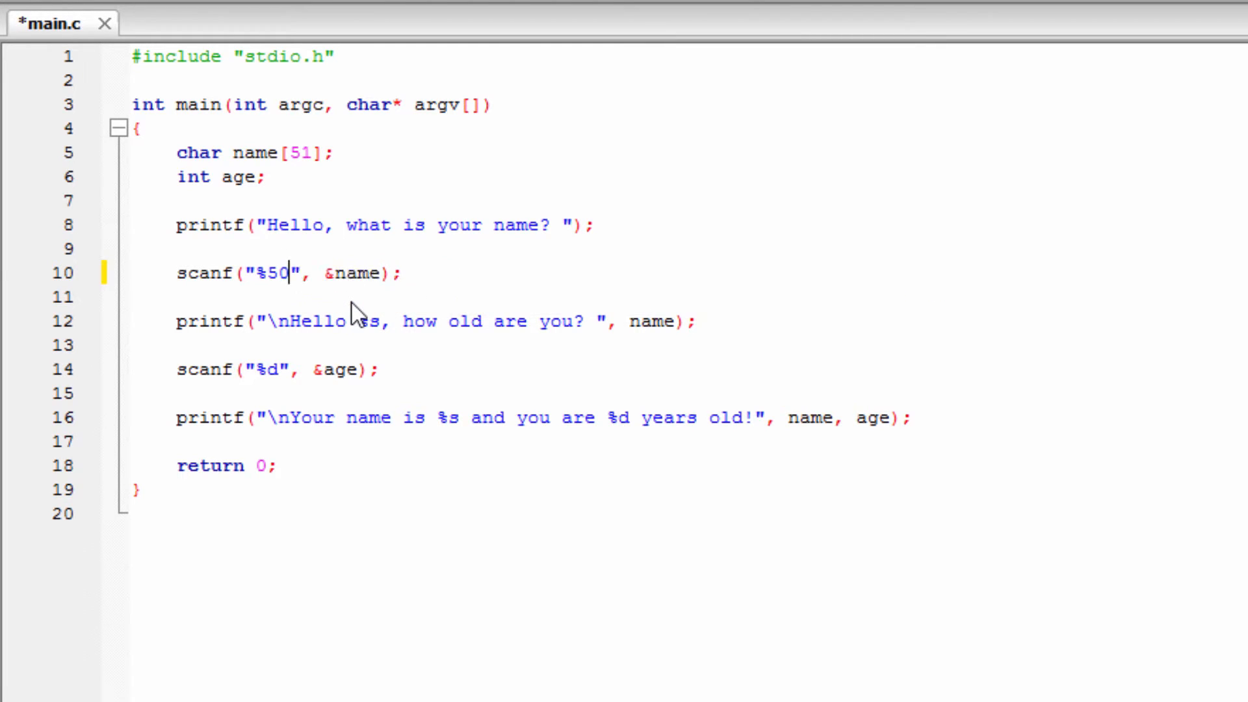
Change the name format to use the %[^\n] scanset so the whole line is read.
{"action": "type", "text": "s"}
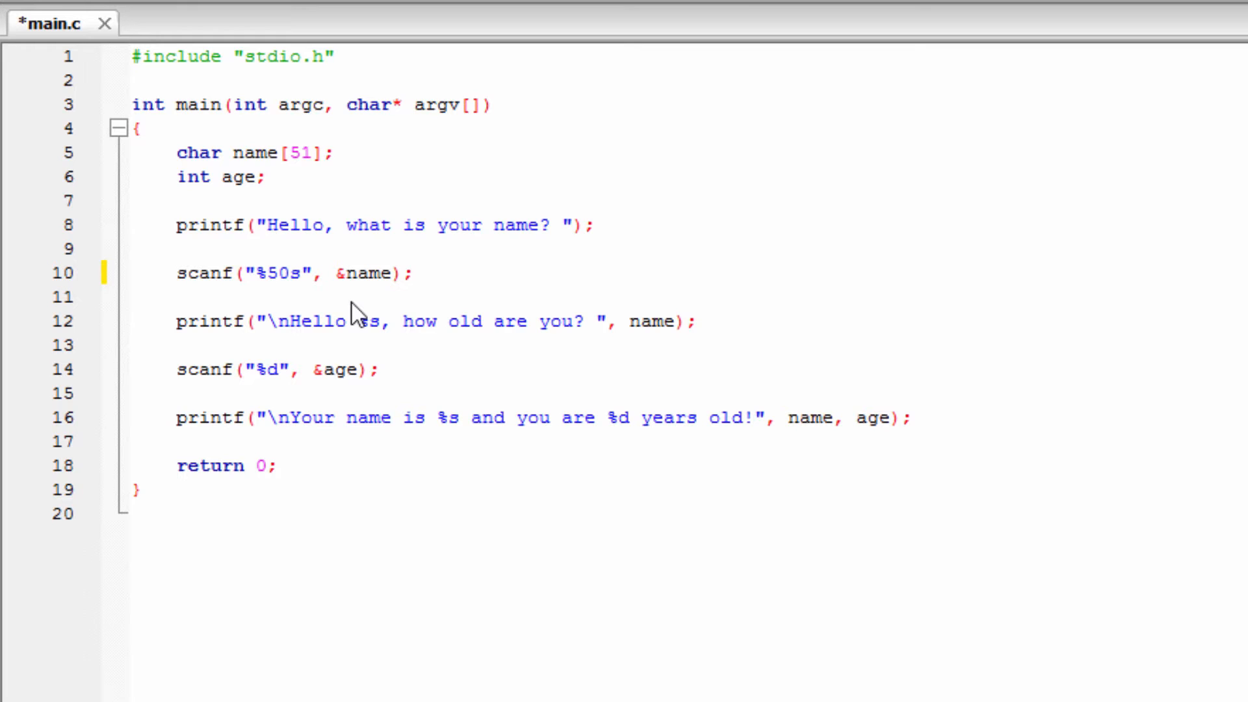
{"action": "left_click", "coordinate": [299, 273]}
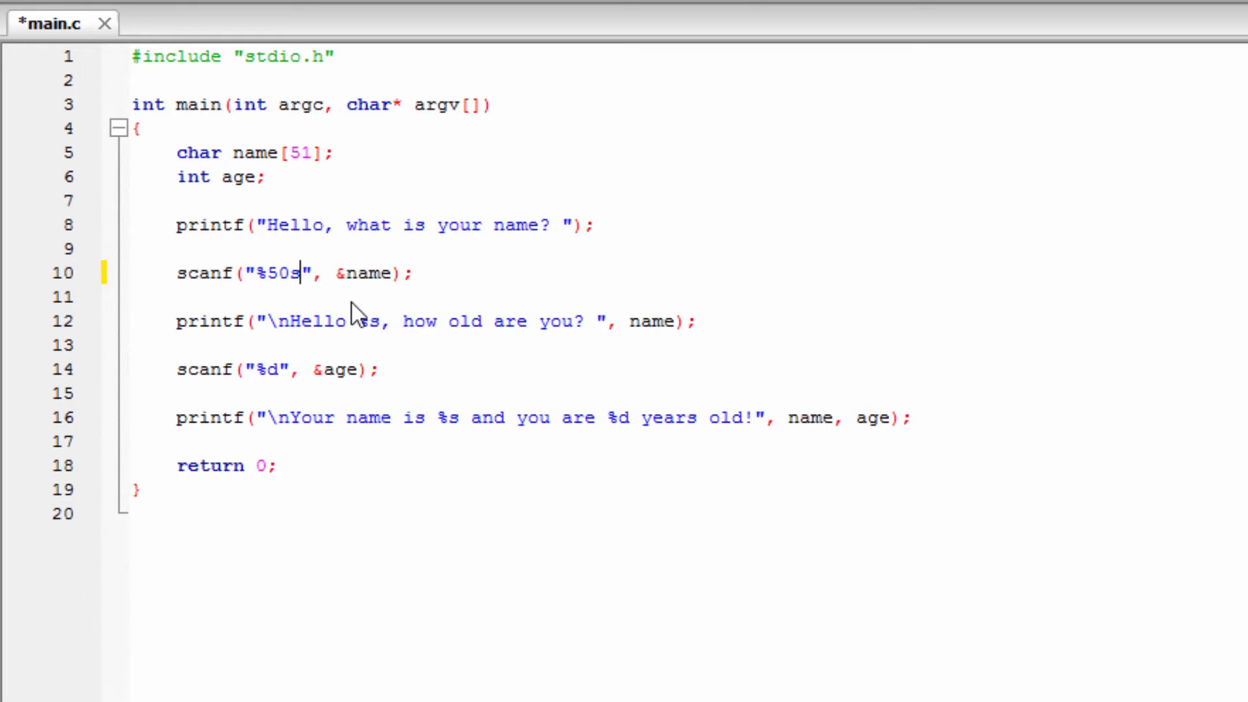
{"action": "type", "text": "\\"}
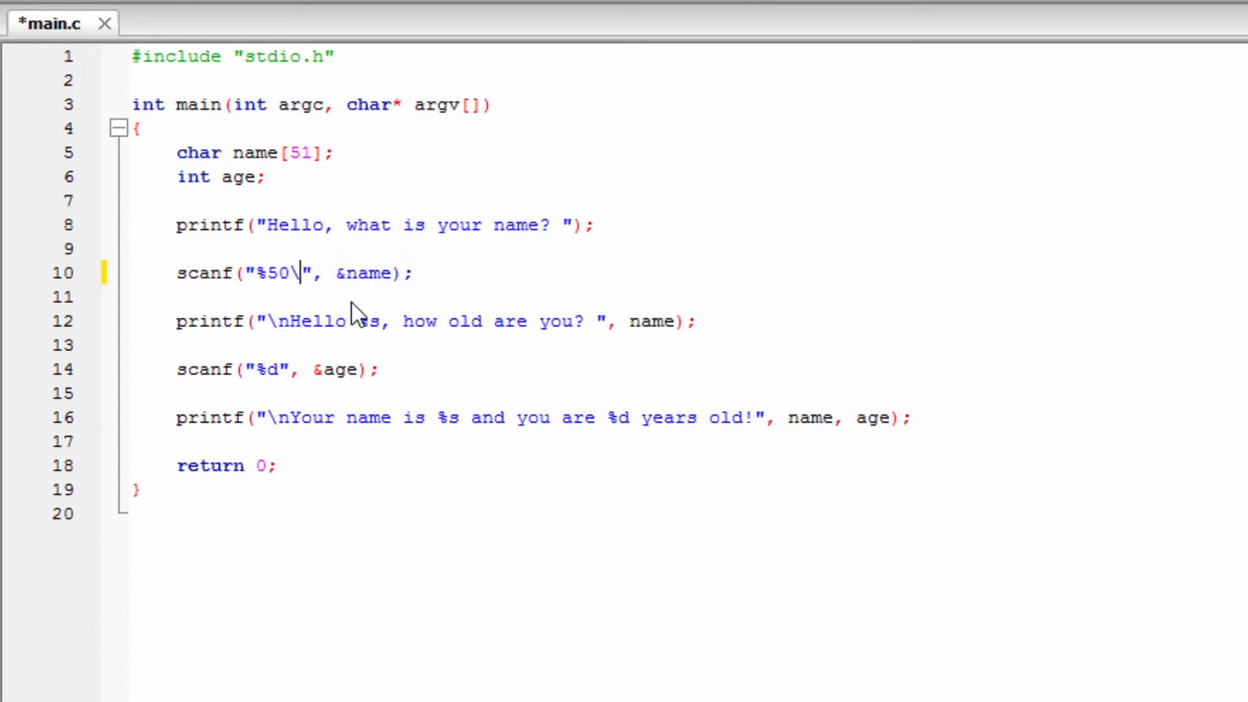
{"action": "type", "text": "[^\\n]"}
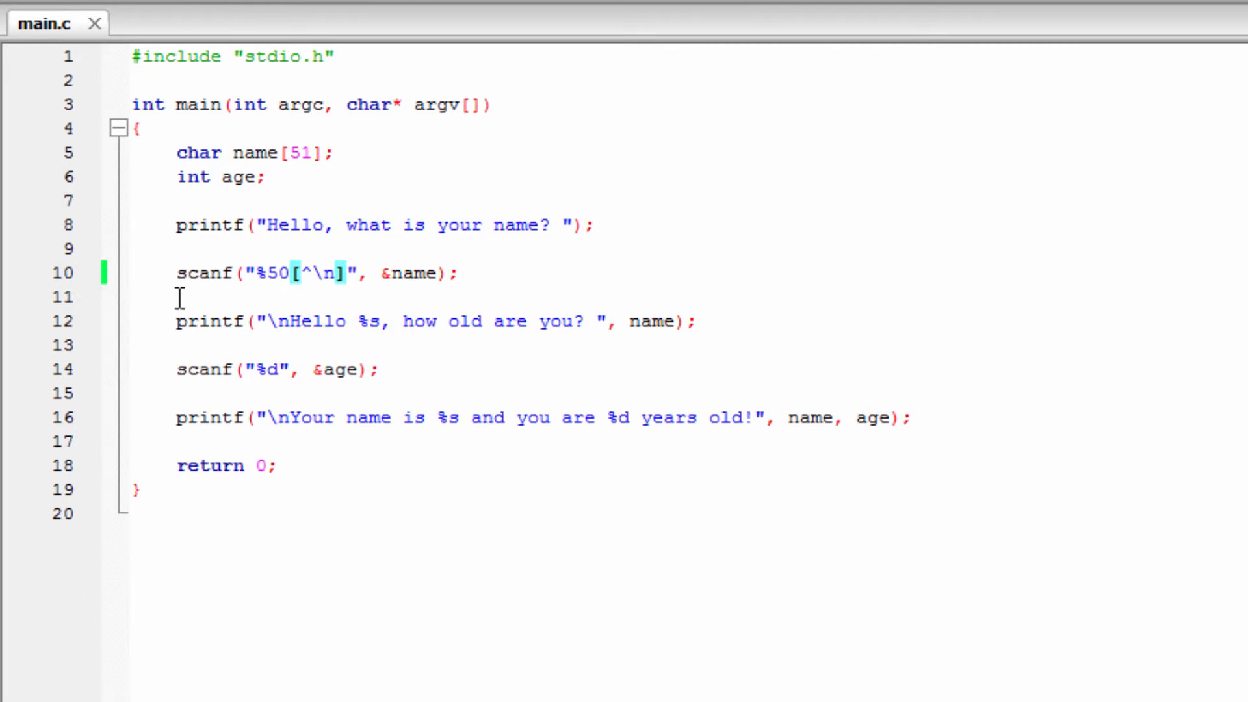
{"action": "mouse_move", "coordinate": [325, 353]}
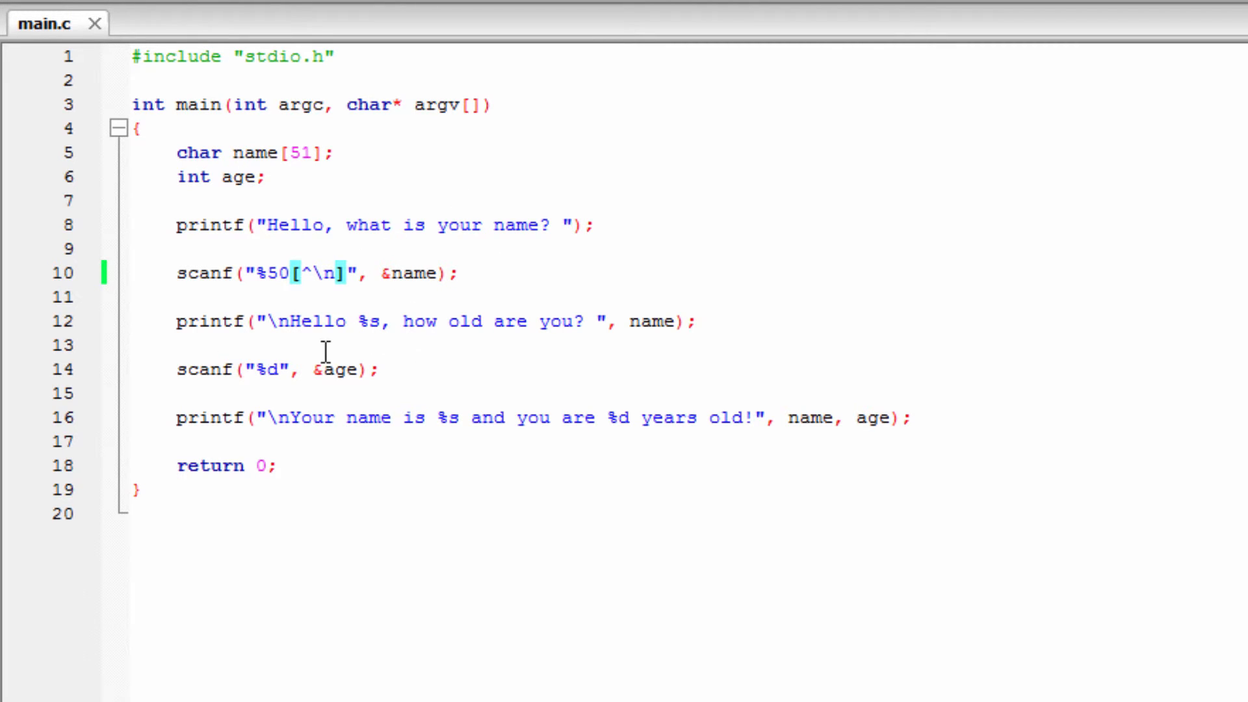
{"action": "mouse_move", "coordinate": [378, 322]}
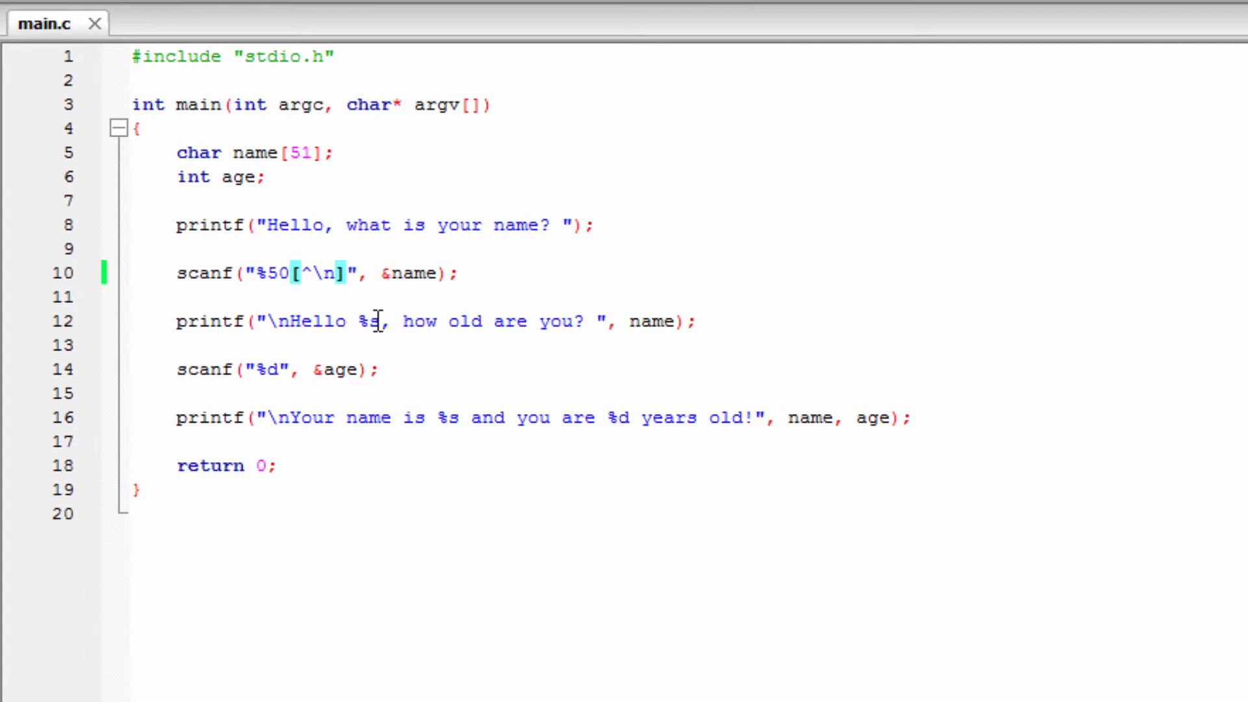
{"action": "left_click", "coordinate": [347, 273]}
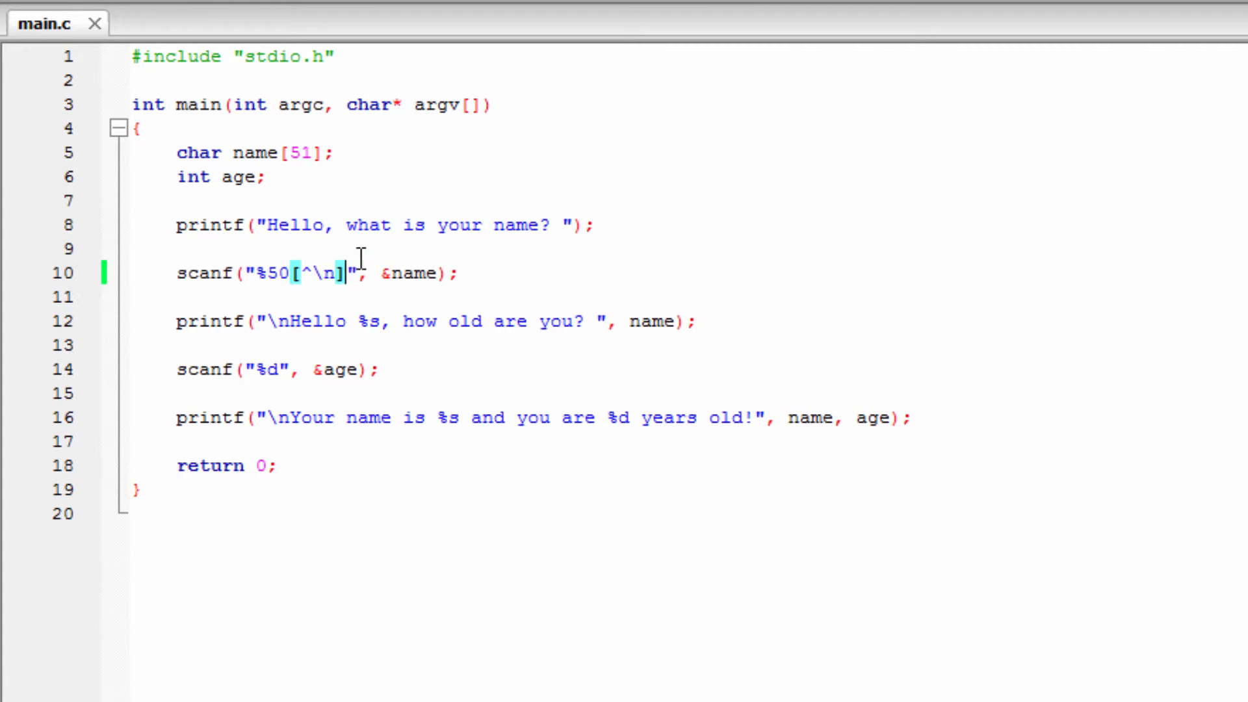
{"action": "left_click", "coordinate": [270, 369]}
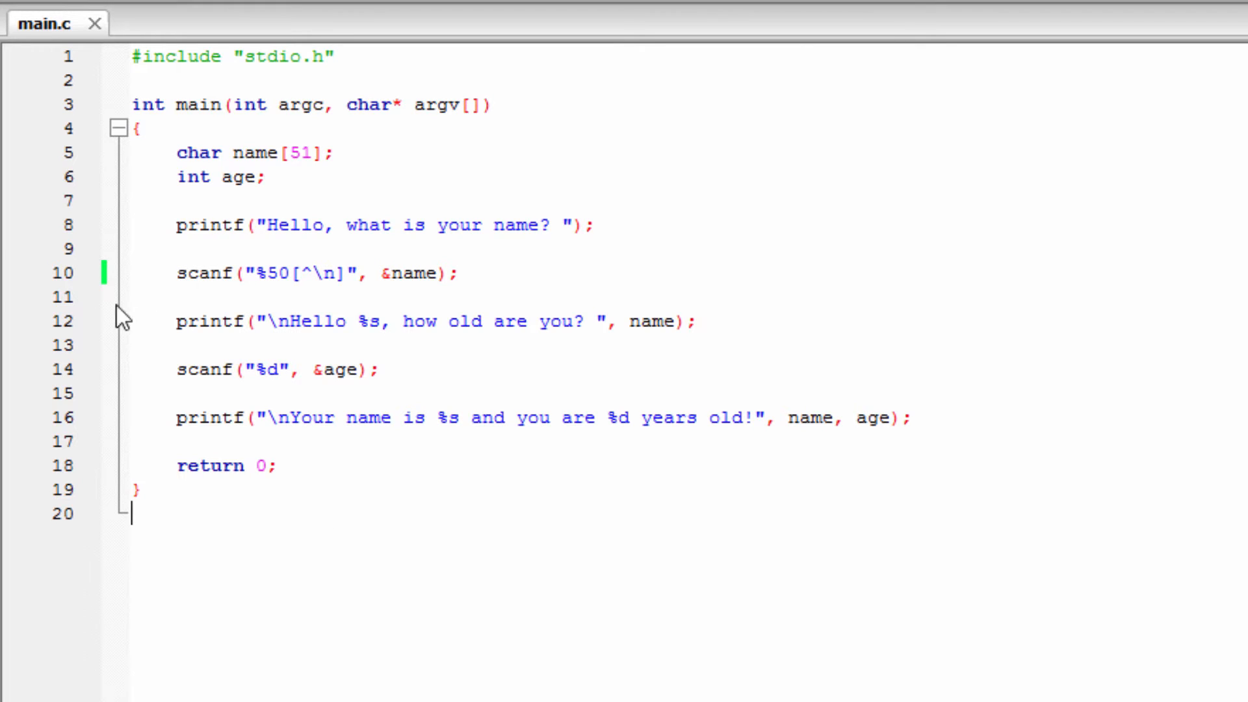
Toggle breakpoints in the gutter just after the scanf calls on lines 11 and 15.
{"action": "left_click", "coordinate": [89, 296]}
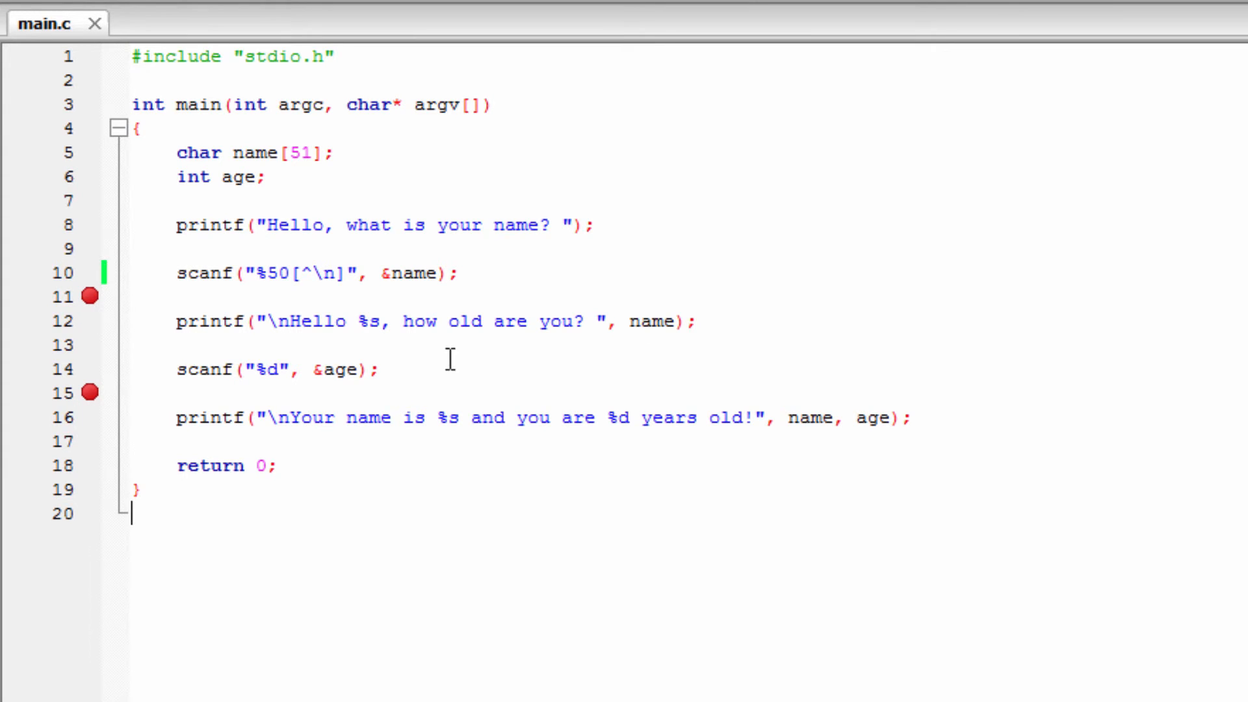
{"action": "left_click", "coordinate": [231, 295]}
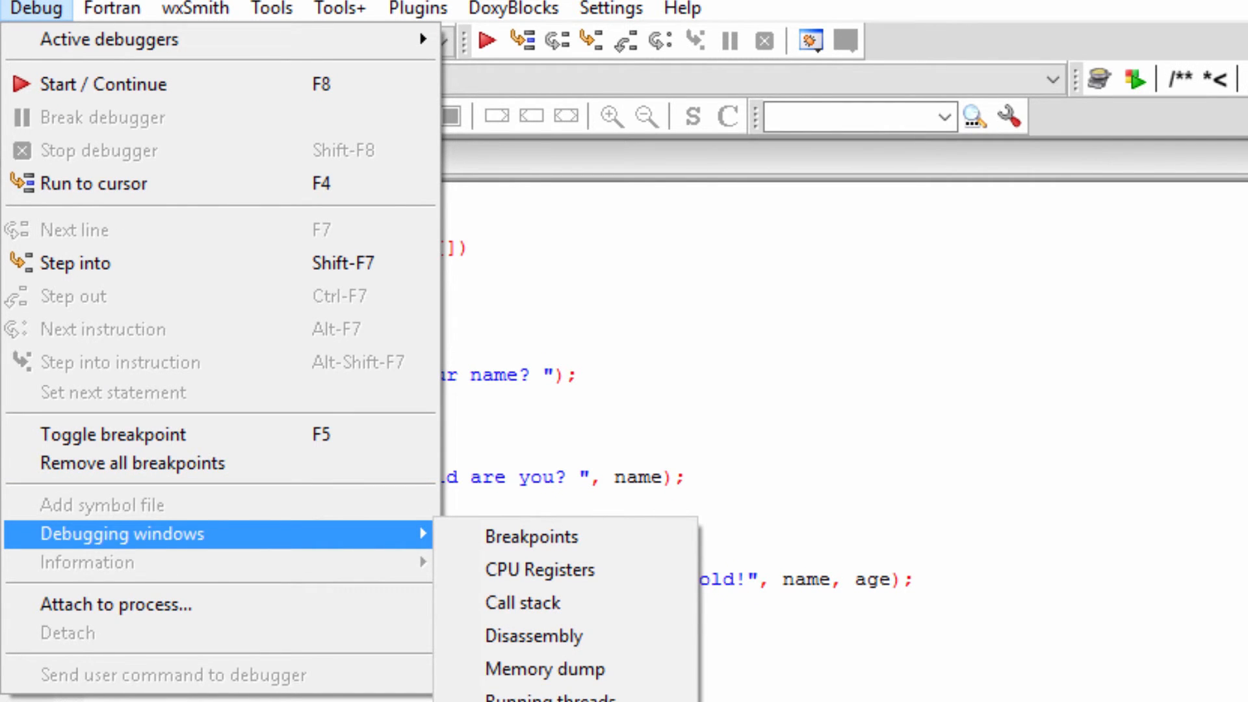
{"action": "mouse_move", "coordinate": [163, 84]}
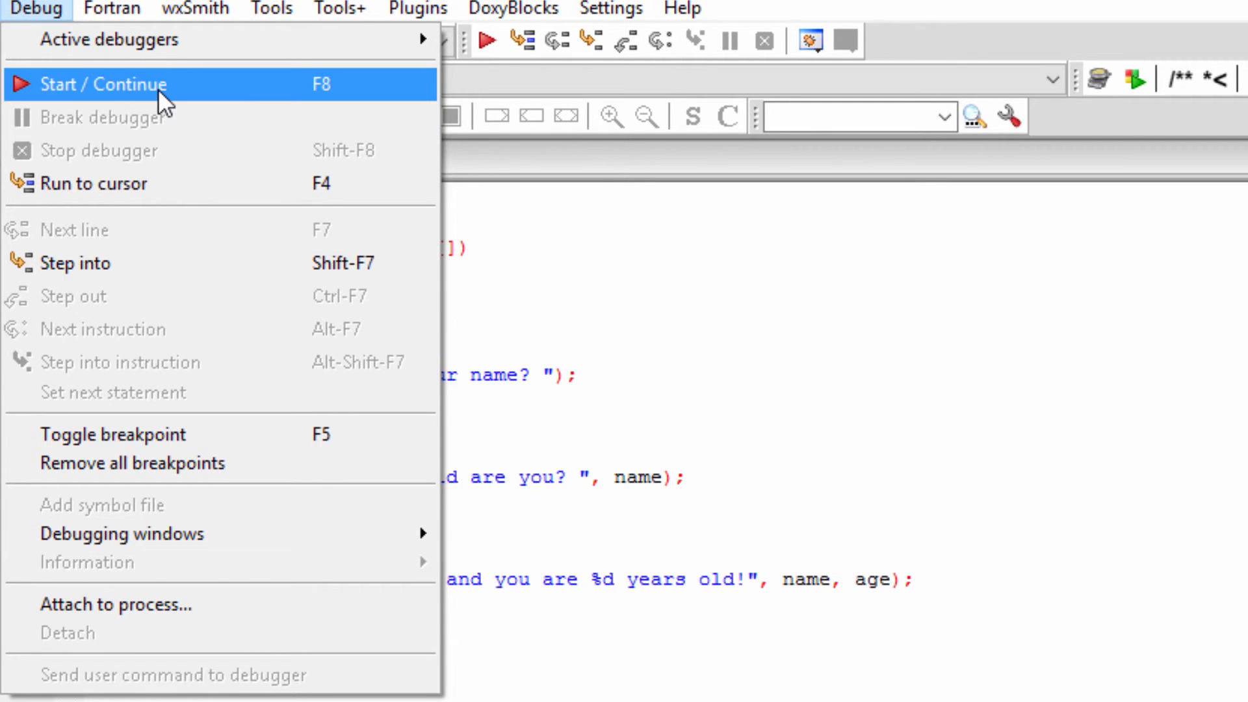
Start the debugger and answer No to saving the changed perspective layout.
{"action": "left_click", "coordinate": [102, 84]}
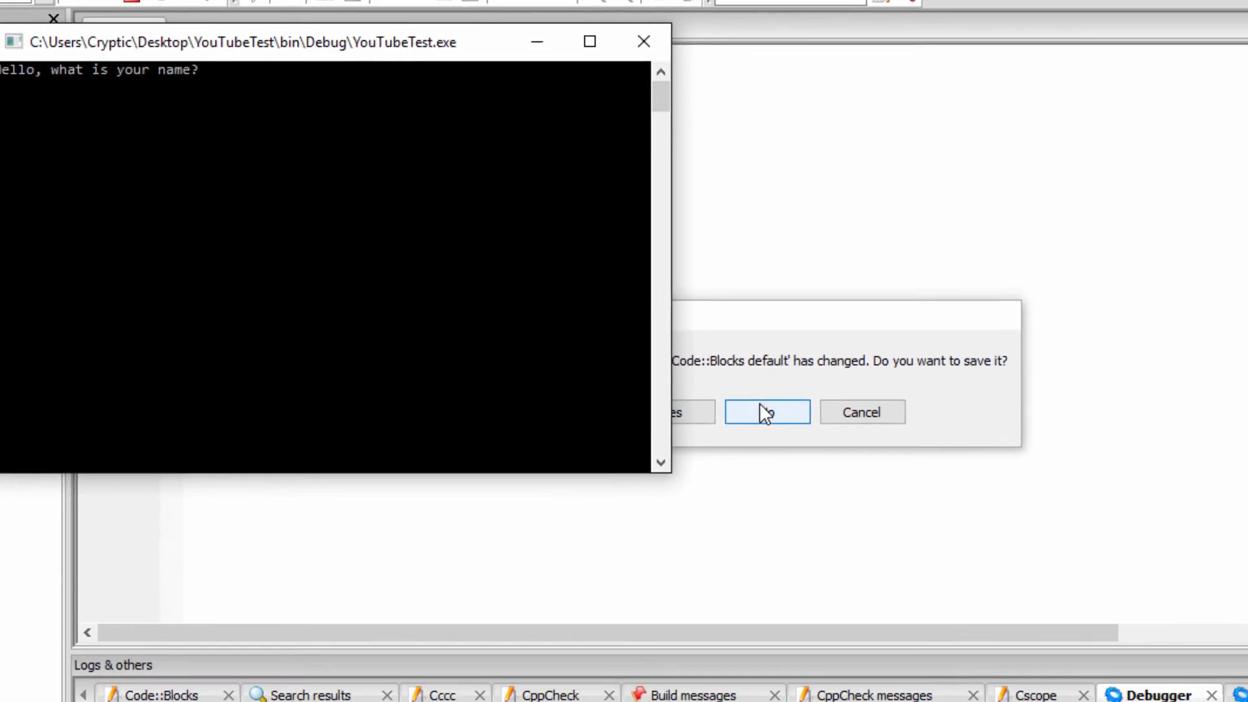
{"action": "left_click", "coordinate": [765, 411]}
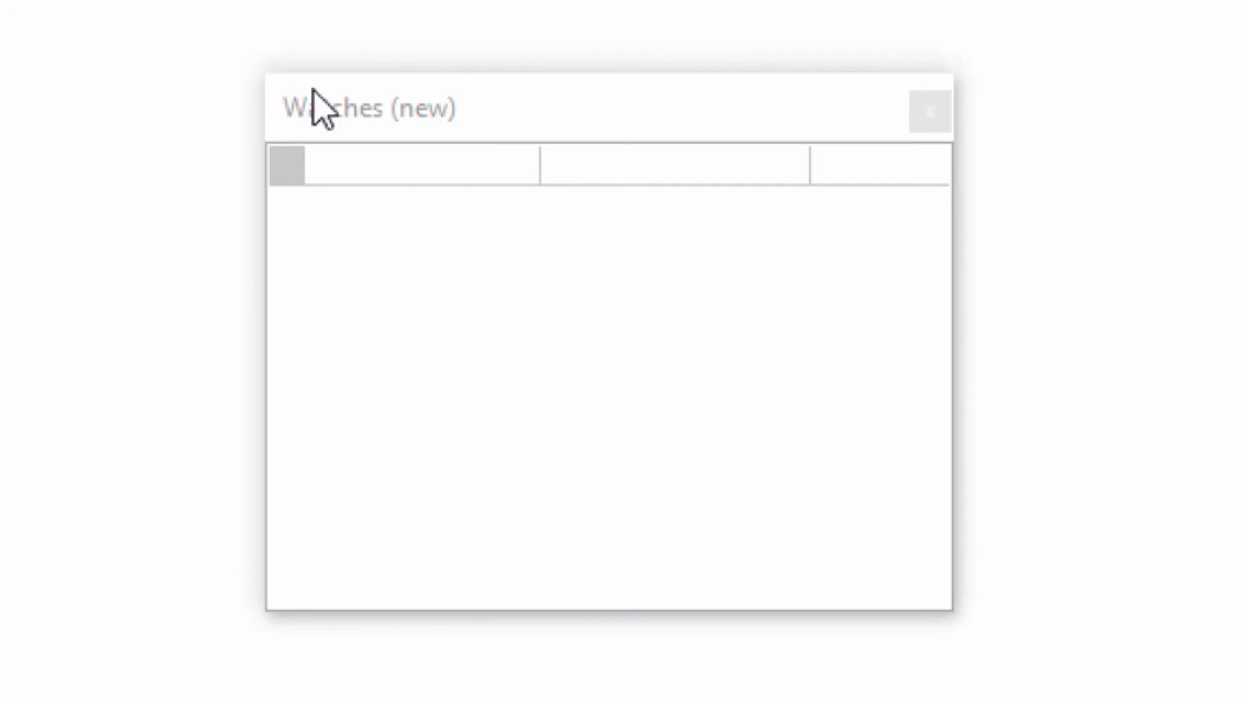
{"action": "mouse_move", "coordinate": [557, 124]}
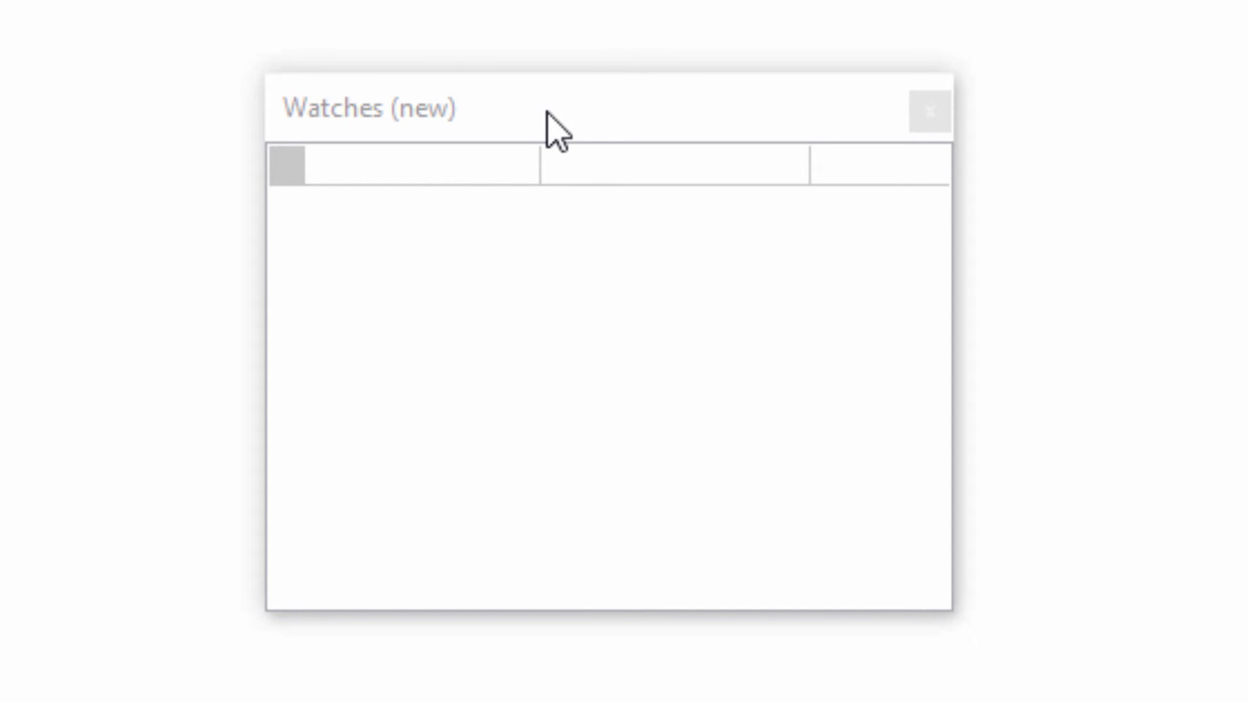
{"action": "mouse_move", "coordinate": [248, 67]}
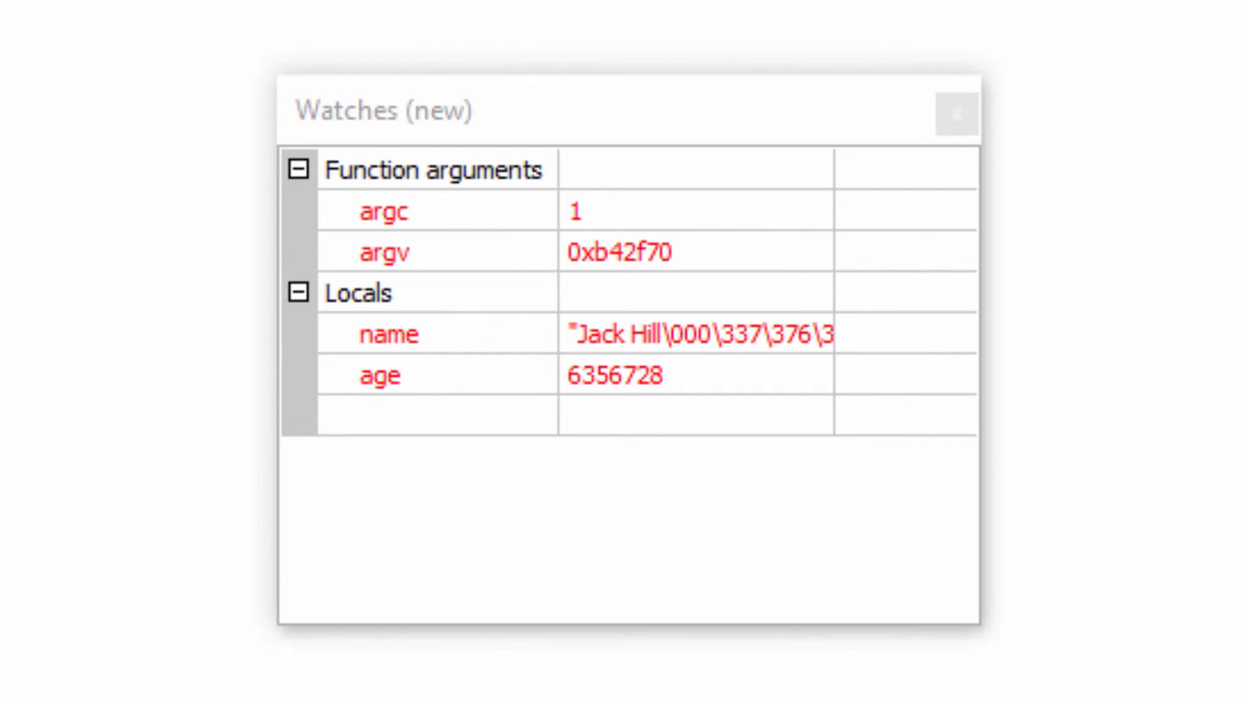
{"action": "mouse_move", "coordinate": [728, 211]}
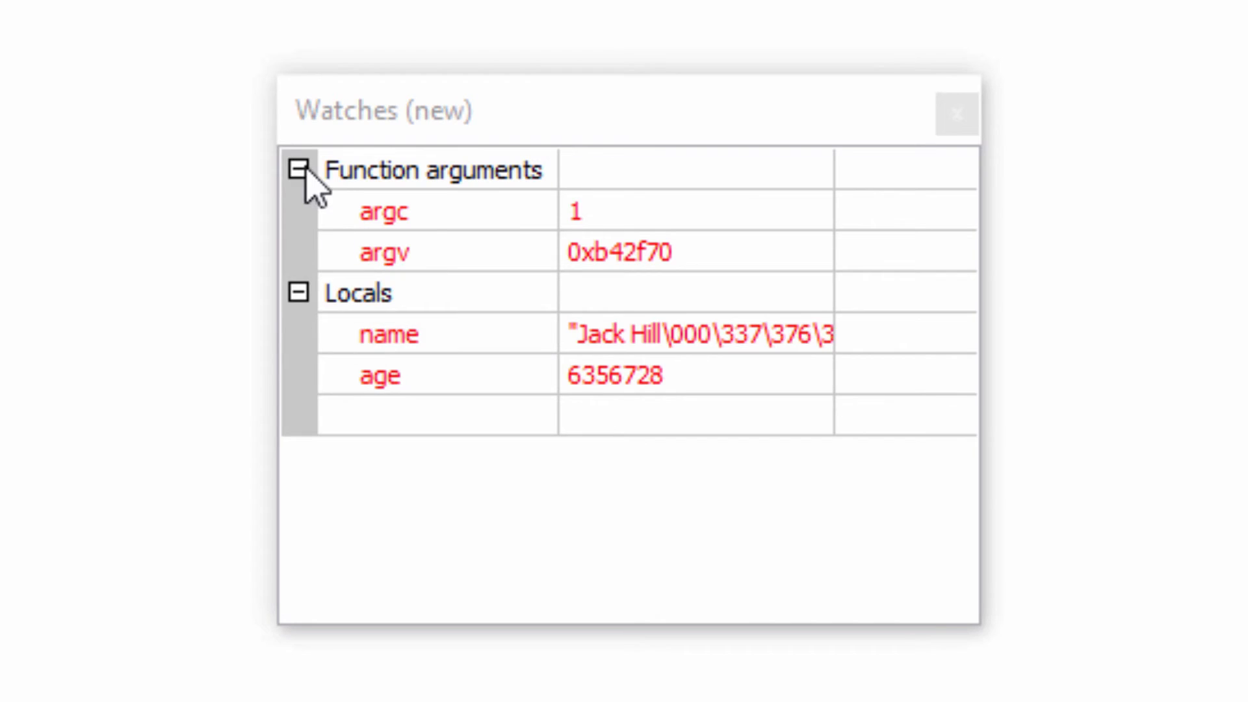
{"action": "left_click", "coordinate": [299, 170]}
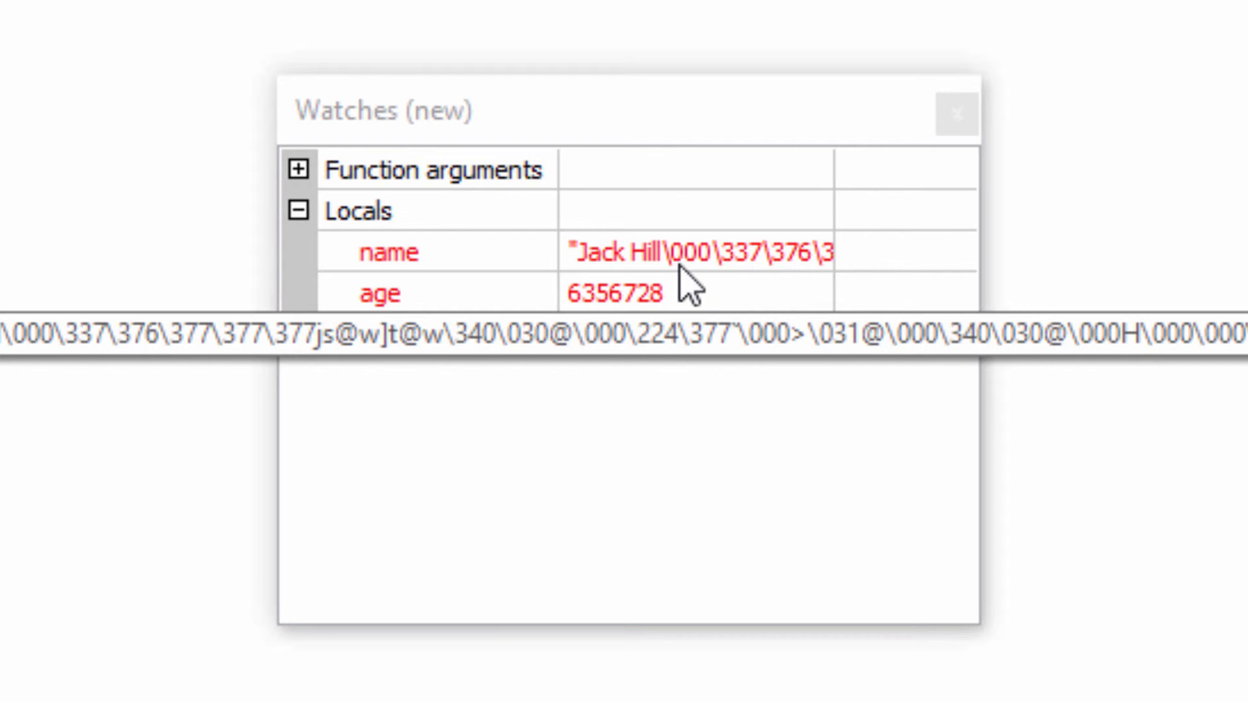
{"action": "mouse_move", "coordinate": [653, 274]}
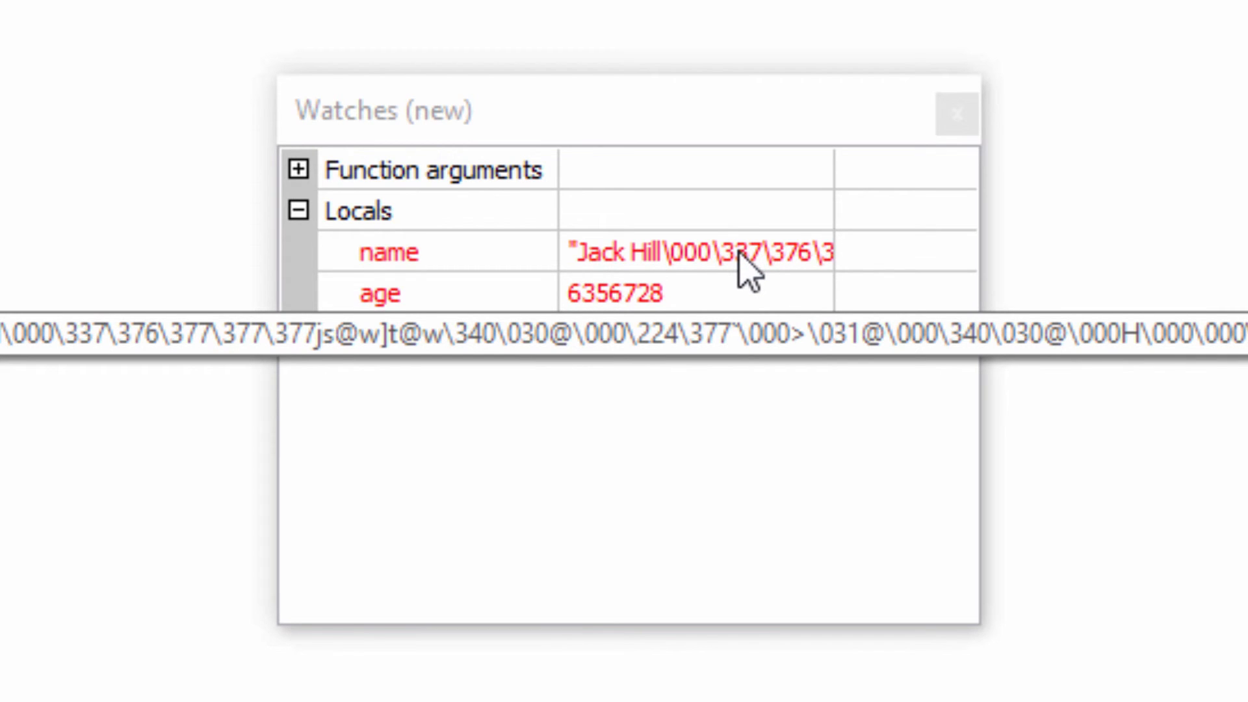
{"action": "mouse_move", "coordinate": [708, 291]}
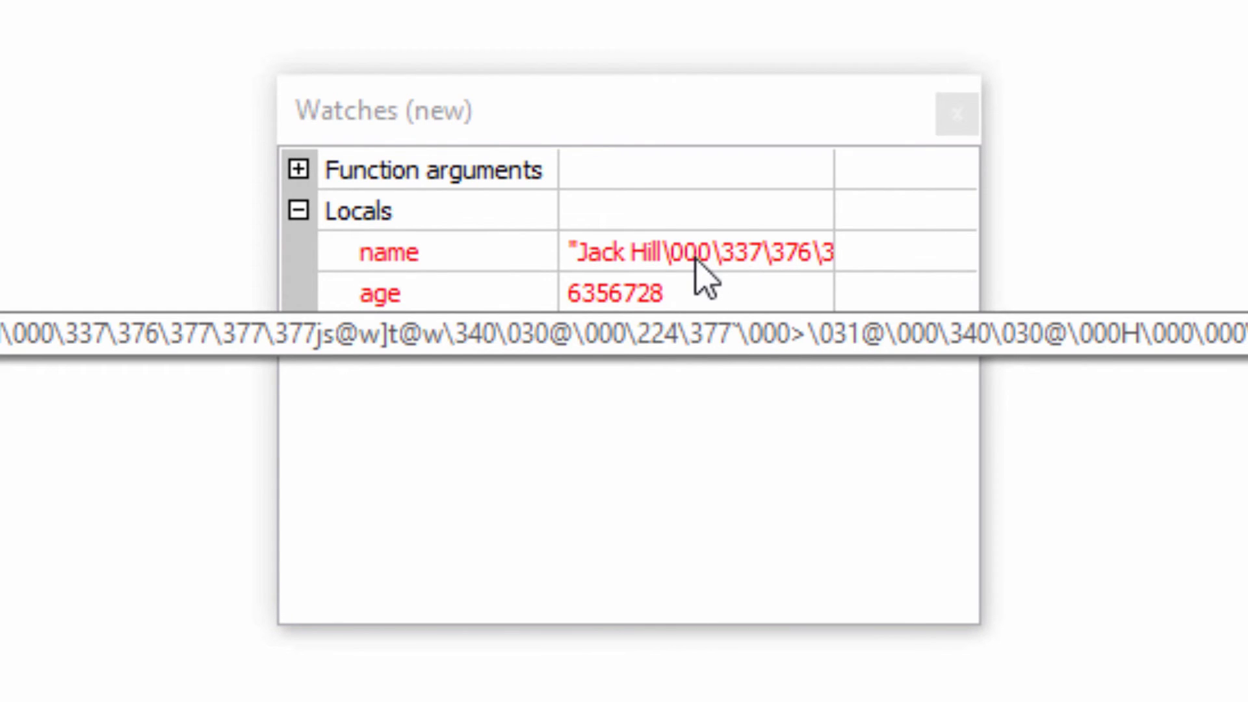
{"action": "mouse_move", "coordinate": [699, 282]}
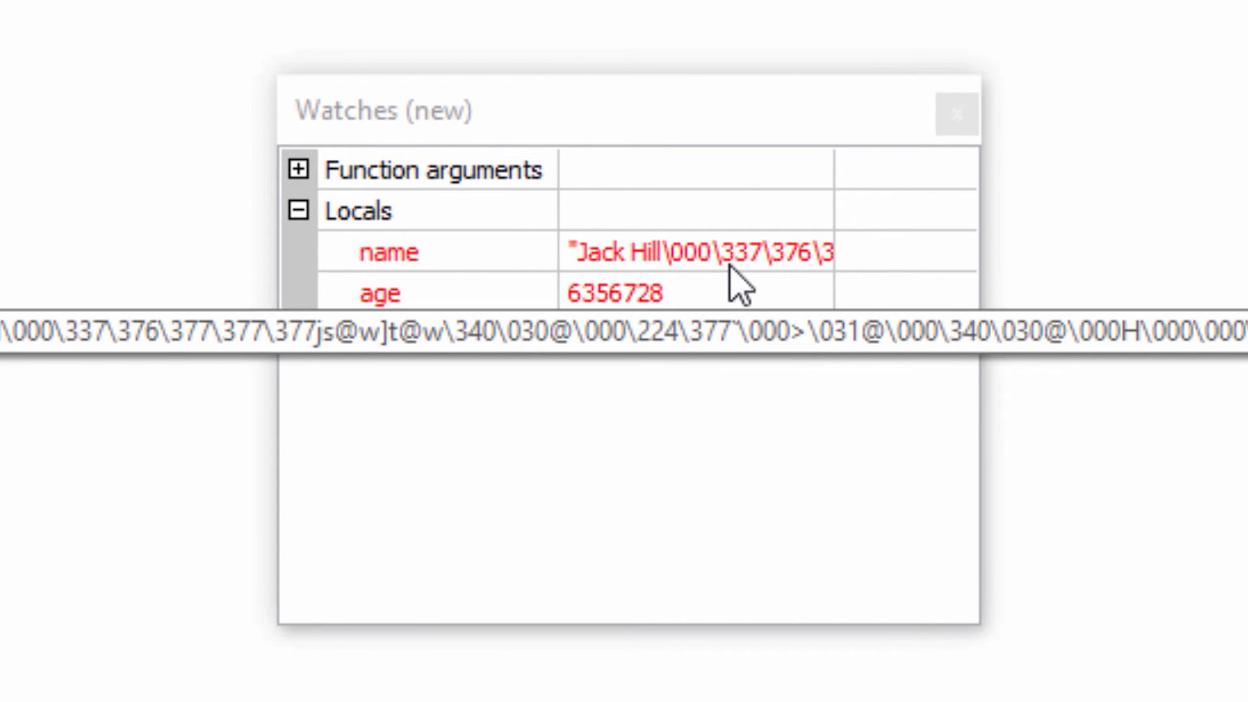
{"action": "mouse_move", "coordinate": [744, 271]}
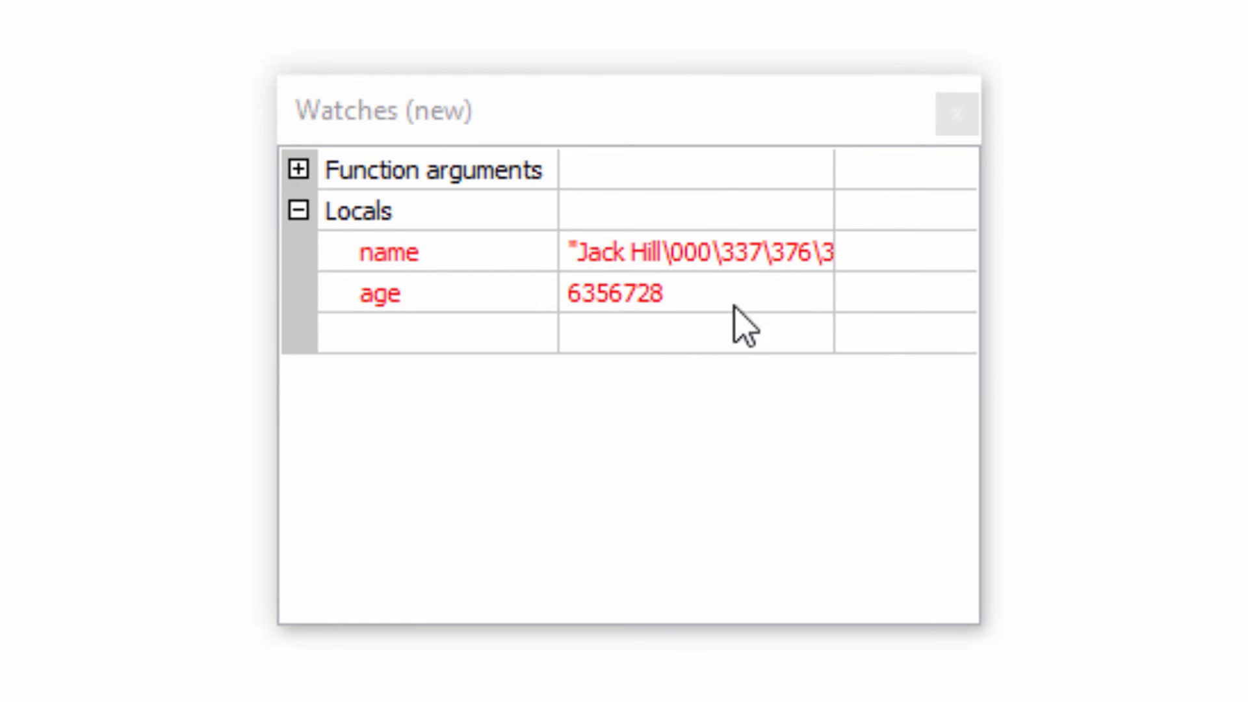
{"action": "mouse_move", "coordinate": [593, 306]}
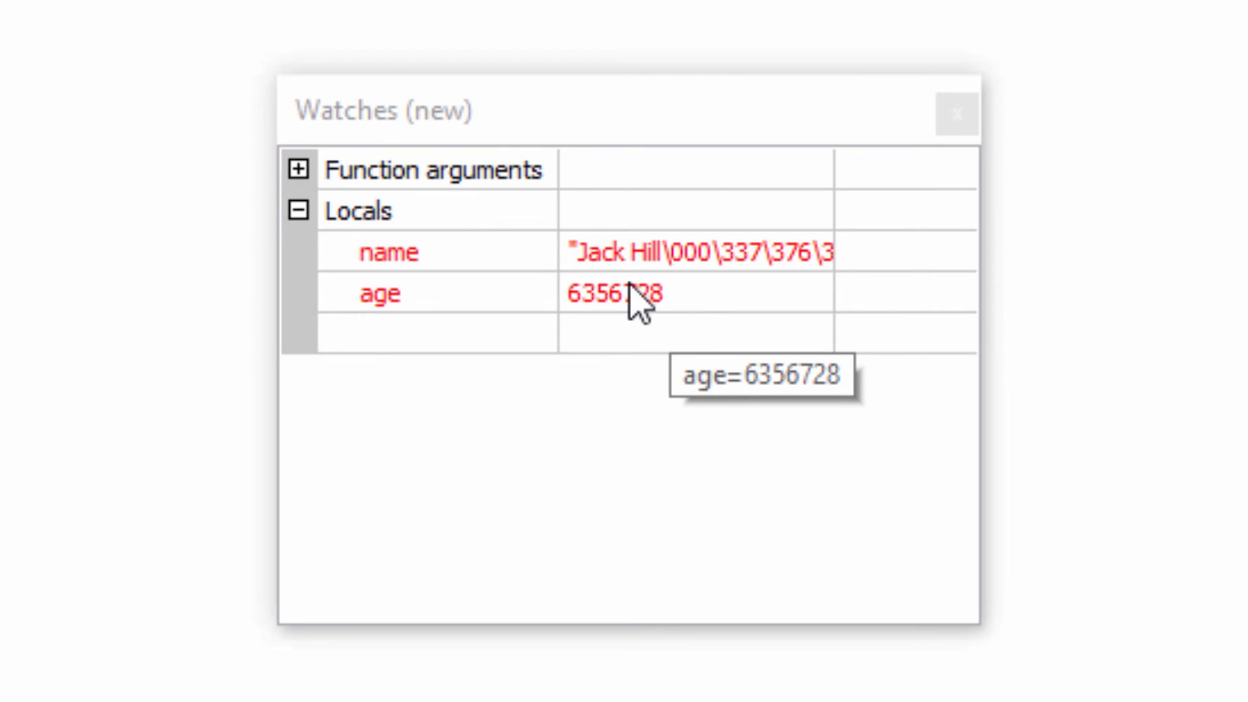
{"action": "mouse_move", "coordinate": [684, 322]}
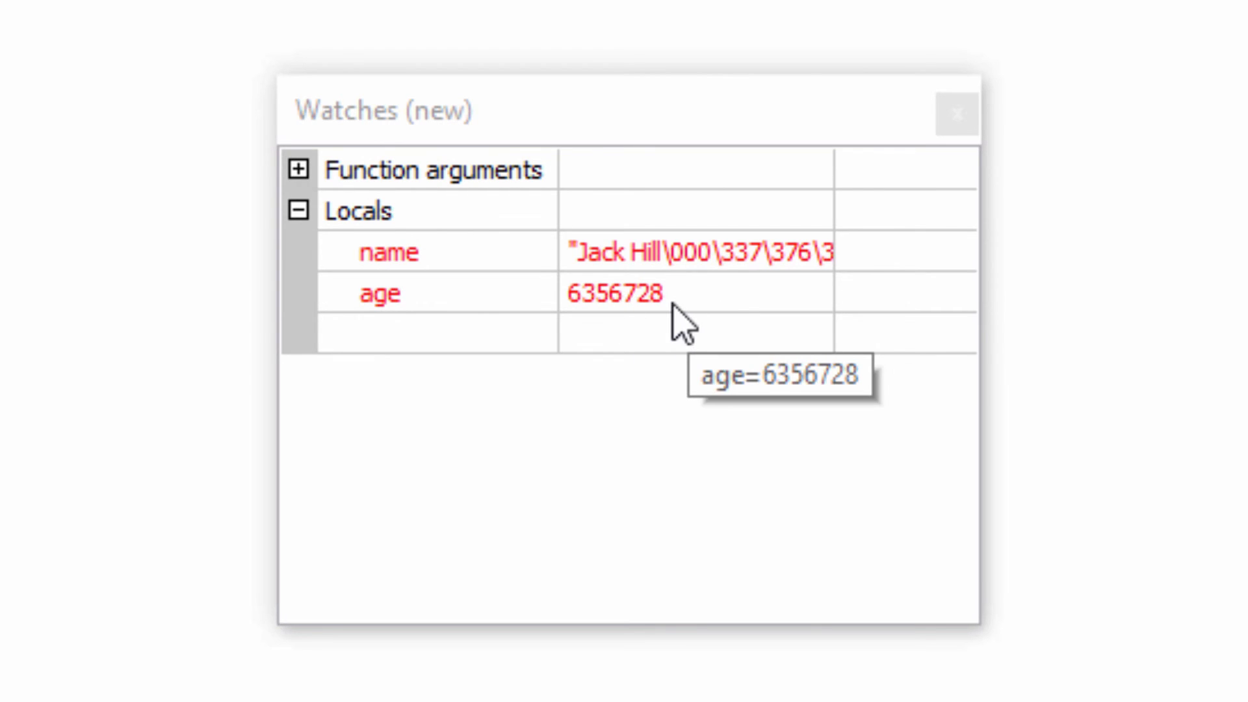
{"action": "mouse_move", "coordinate": [617, 271]}
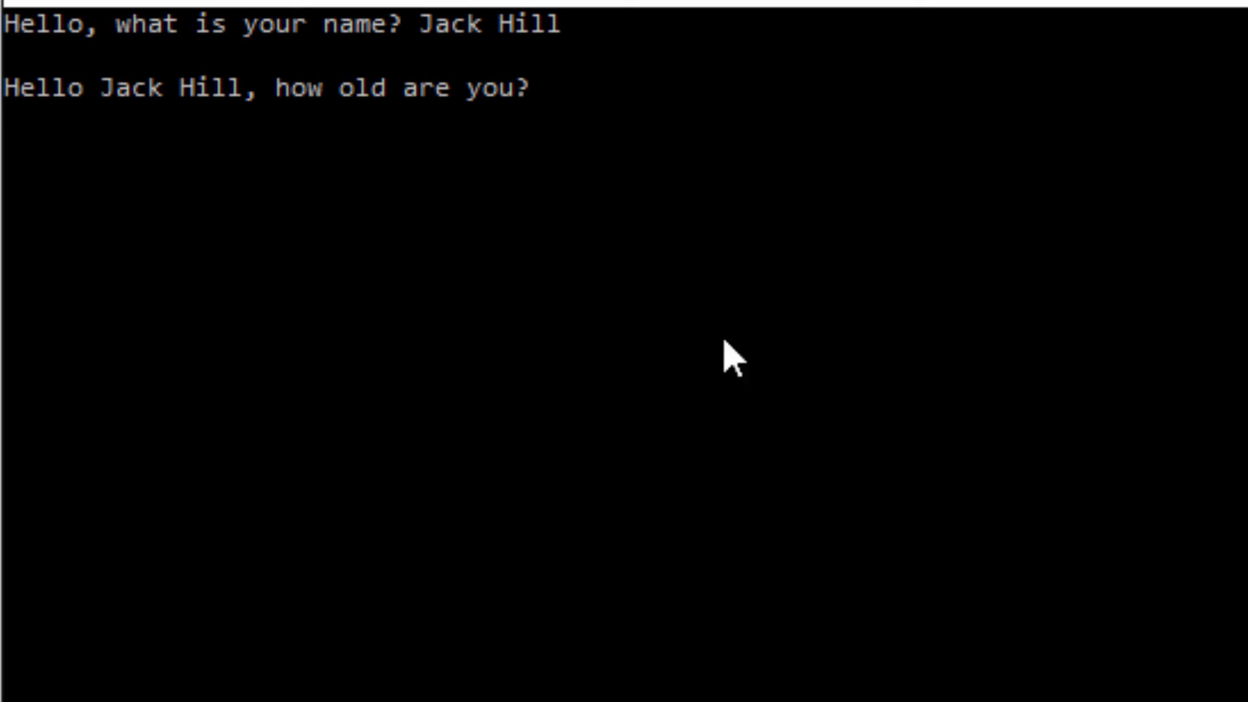
{"action": "mouse_move", "coordinate": [623, 189]}
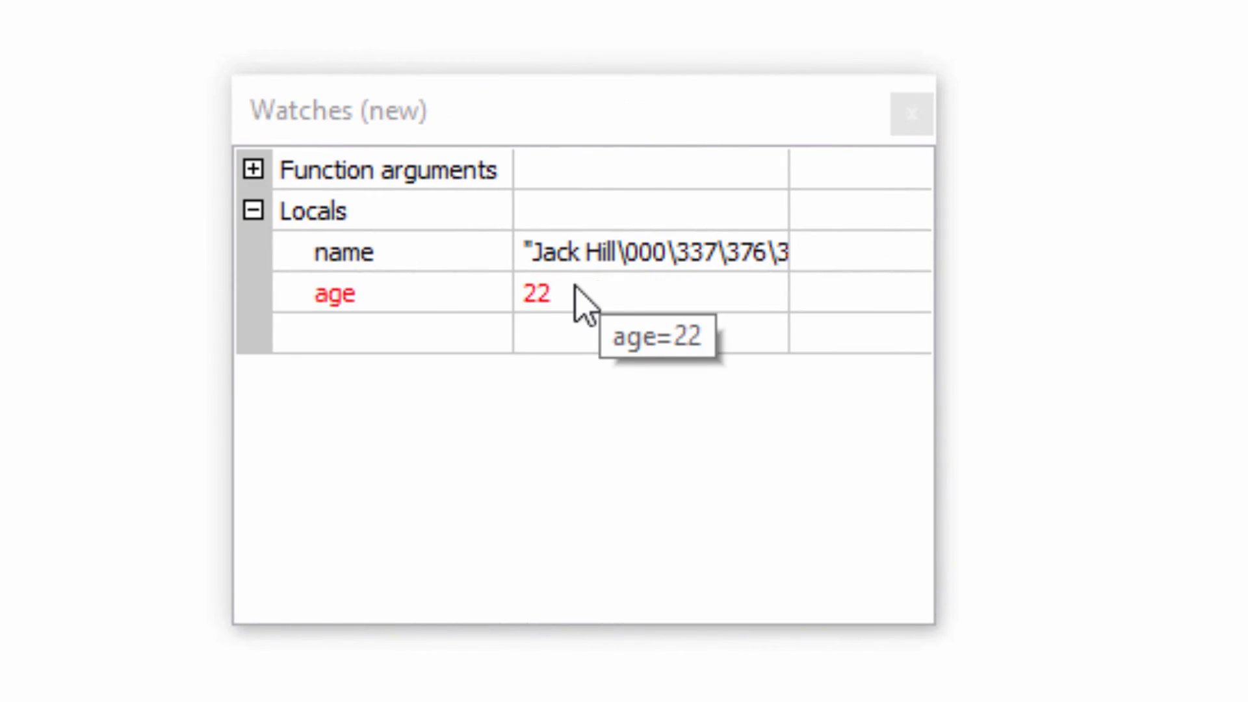
{"action": "mouse_move", "coordinate": [529, 263]}
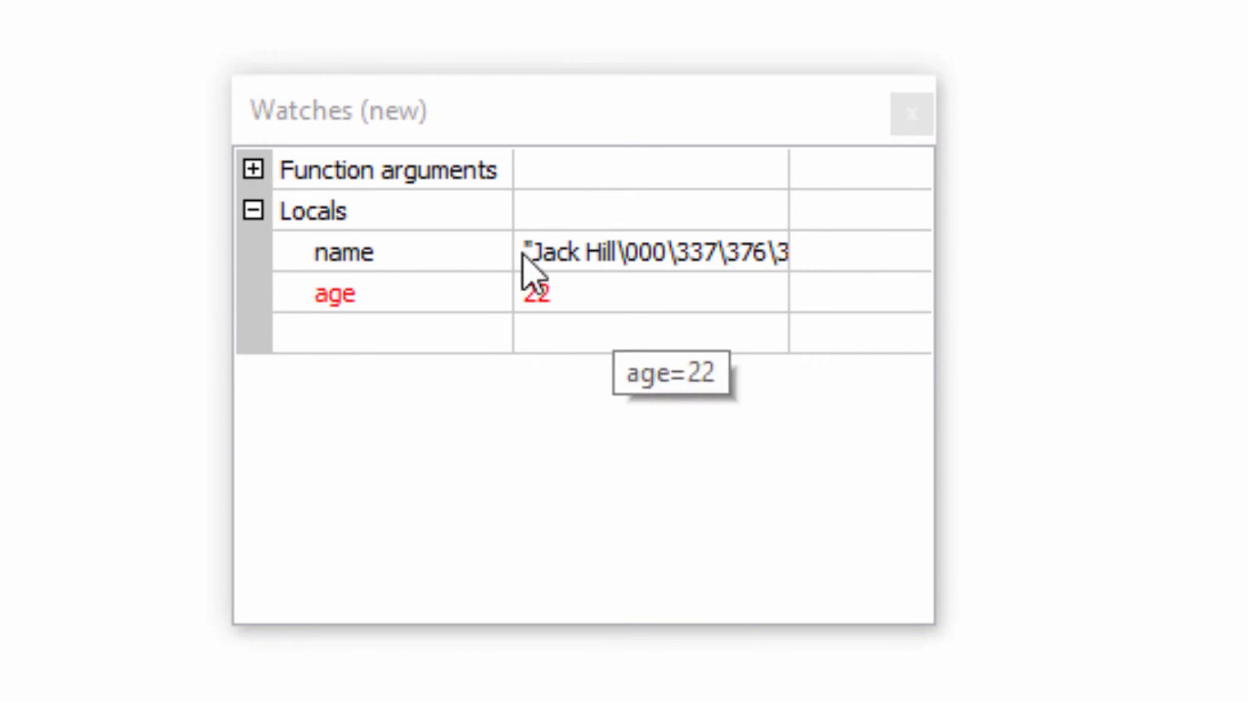
{"action": "mouse_move", "coordinate": [498, 216]}
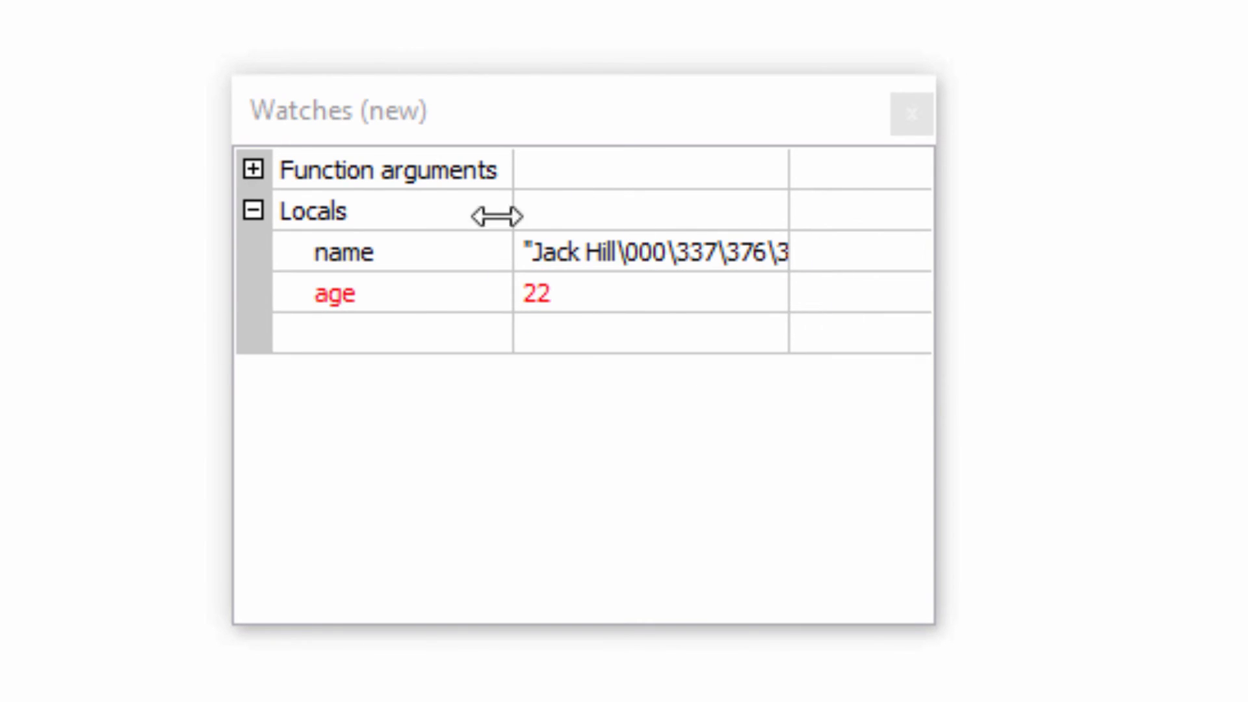
{"action": "mouse_move", "coordinate": [720, 57]}
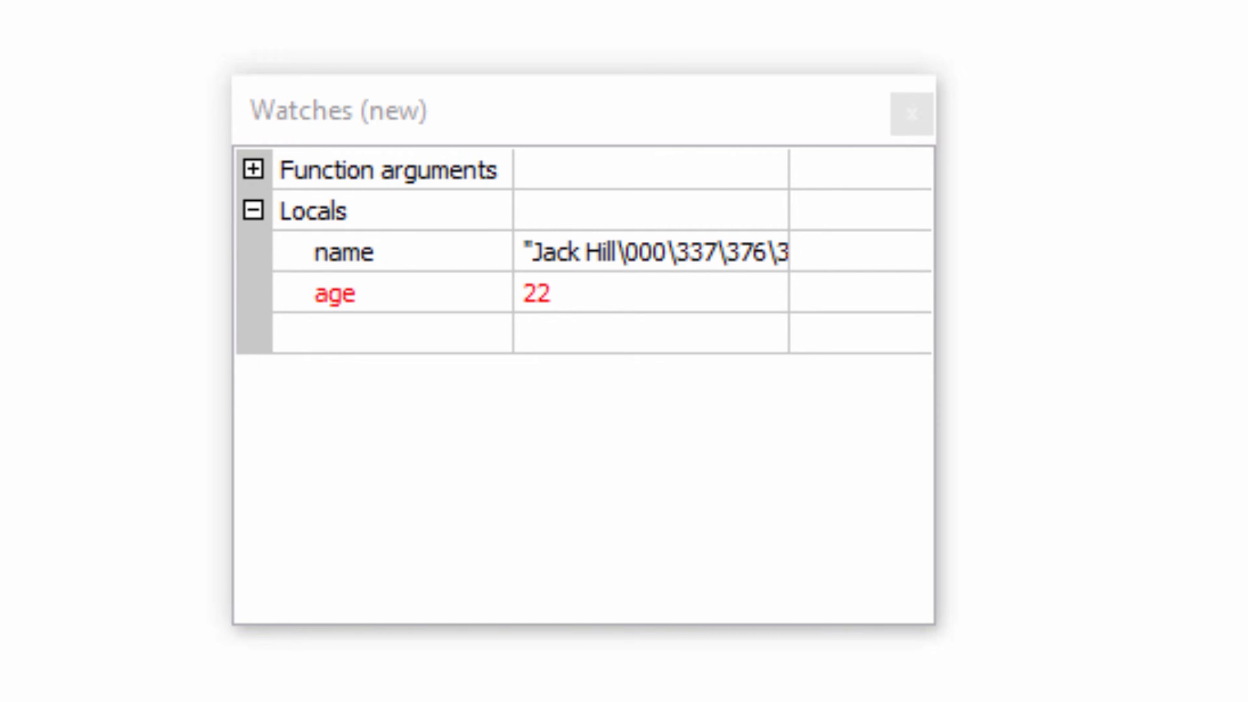
{"action": "mouse_move", "coordinate": [515, 288]}
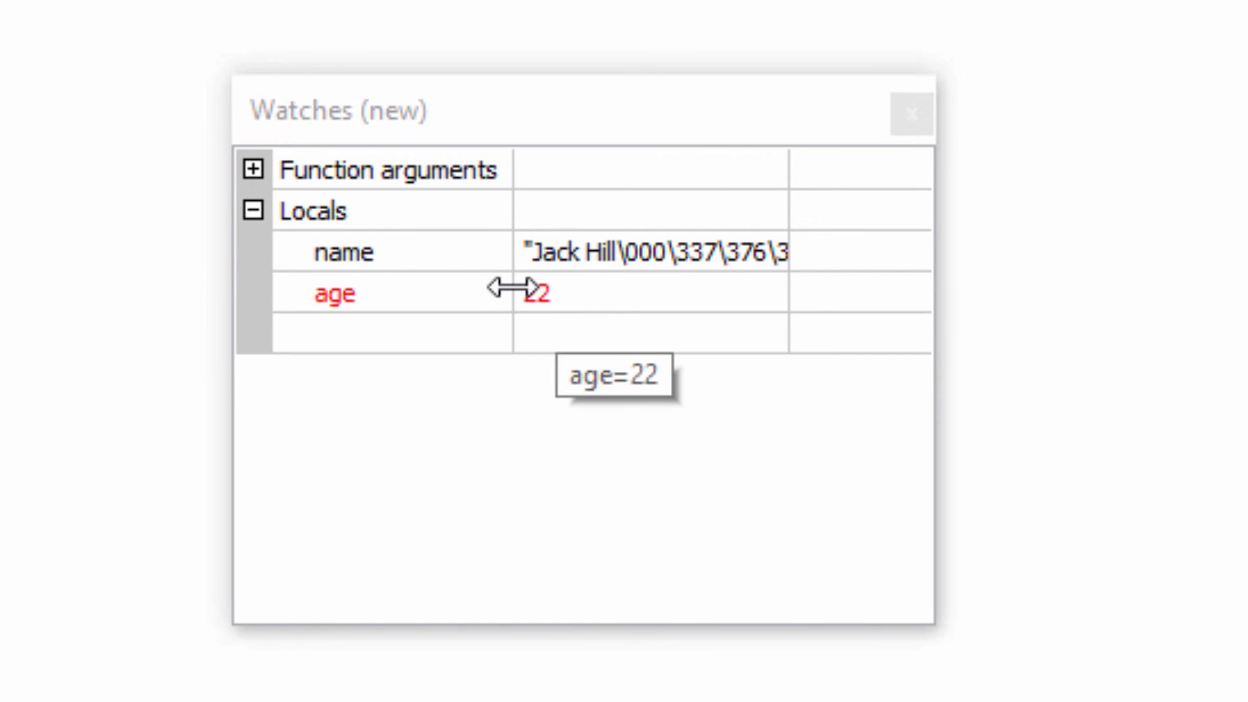